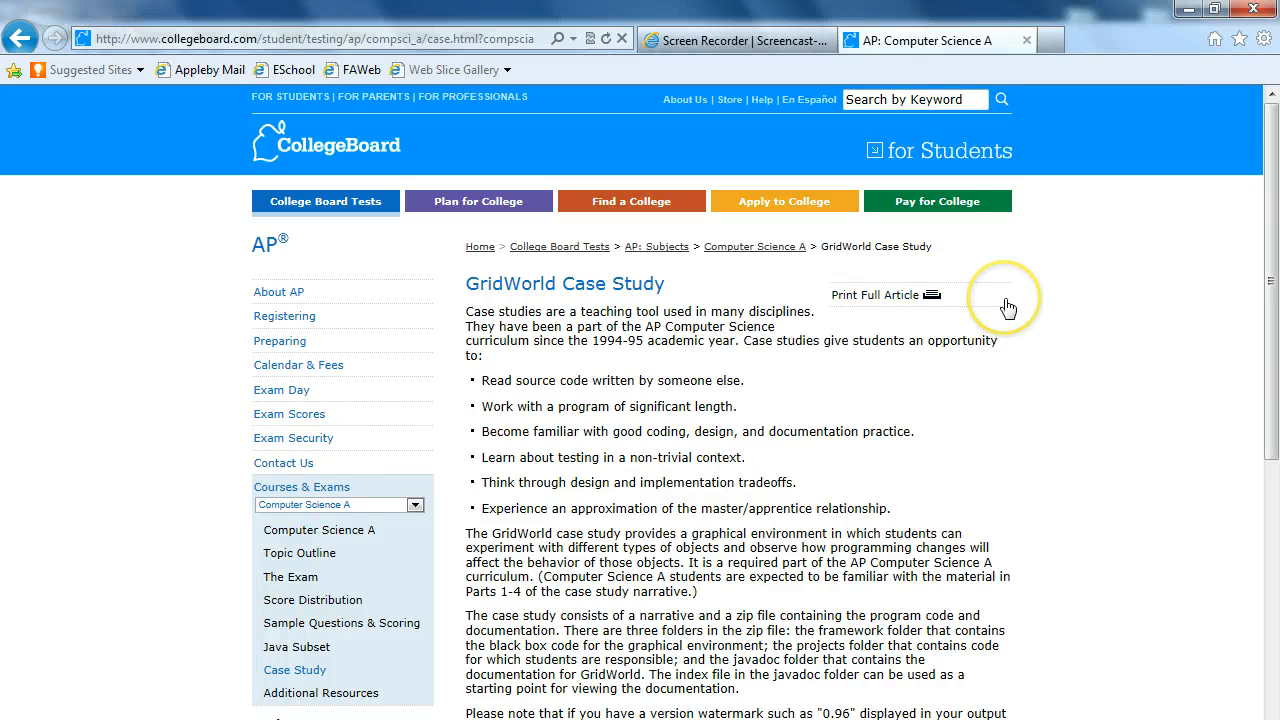
mouse_move(1008, 307)
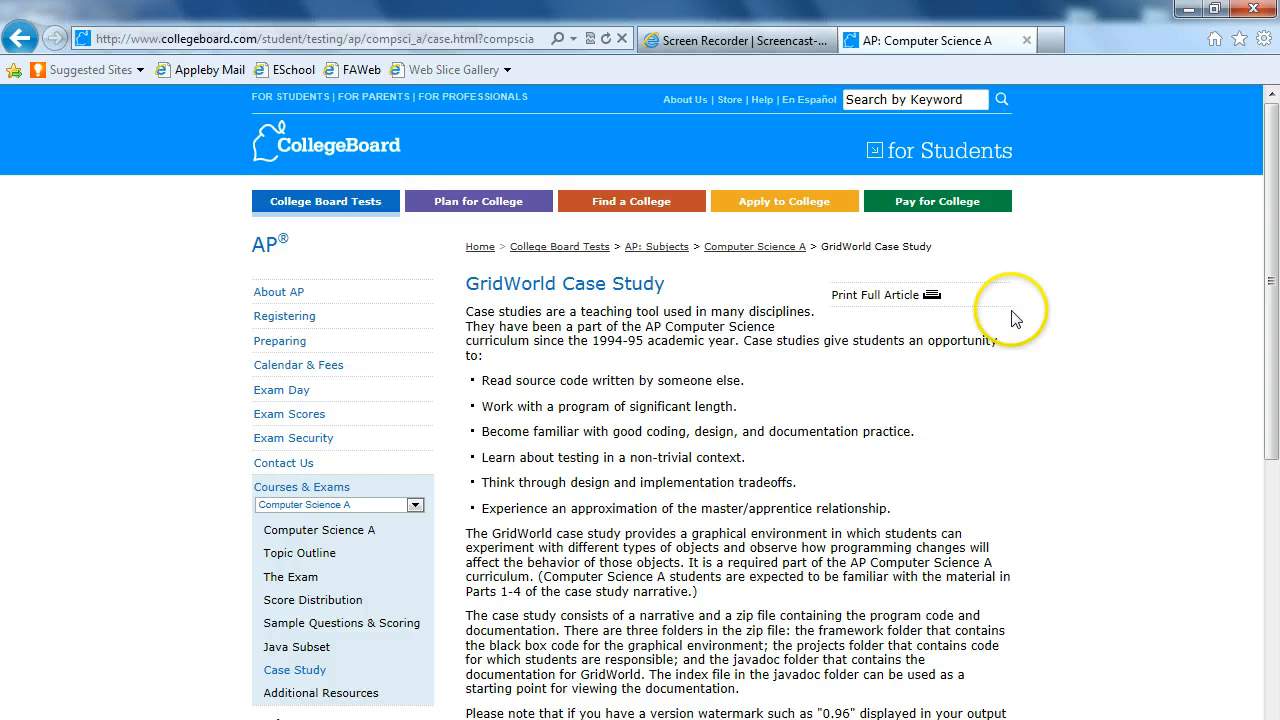
mouse_move(860, 315)
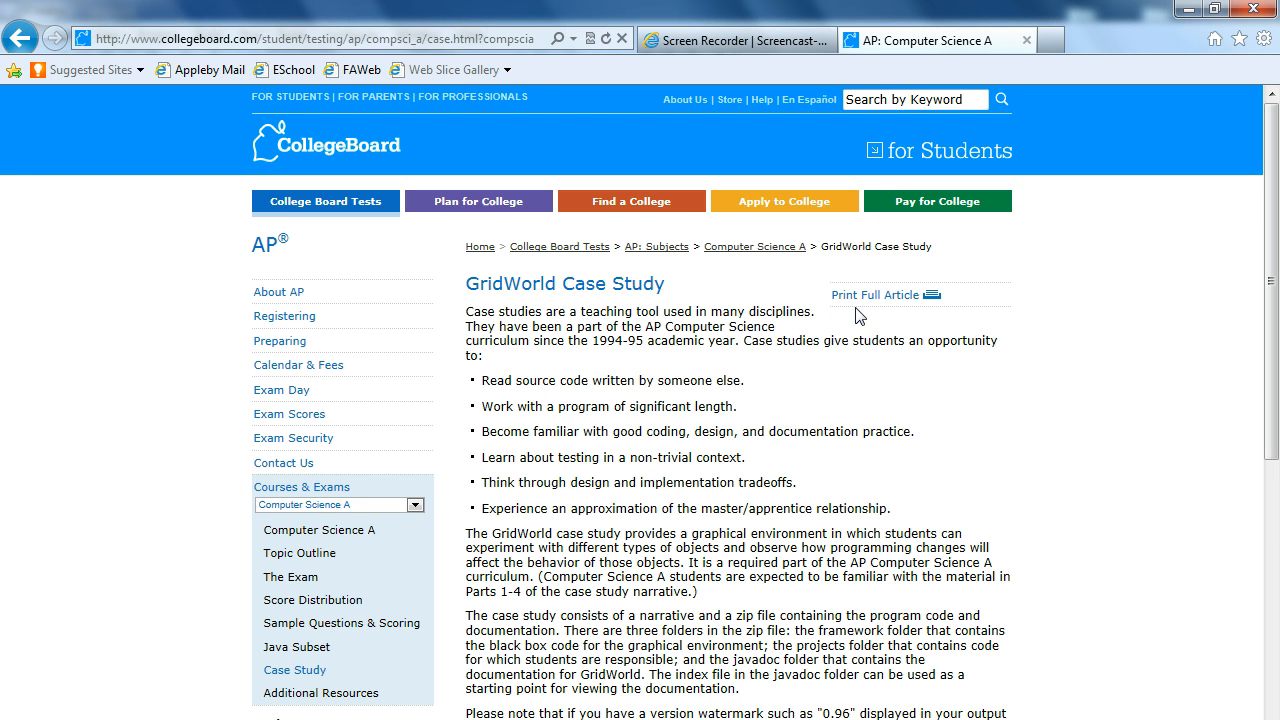
mouse_move(708, 247)
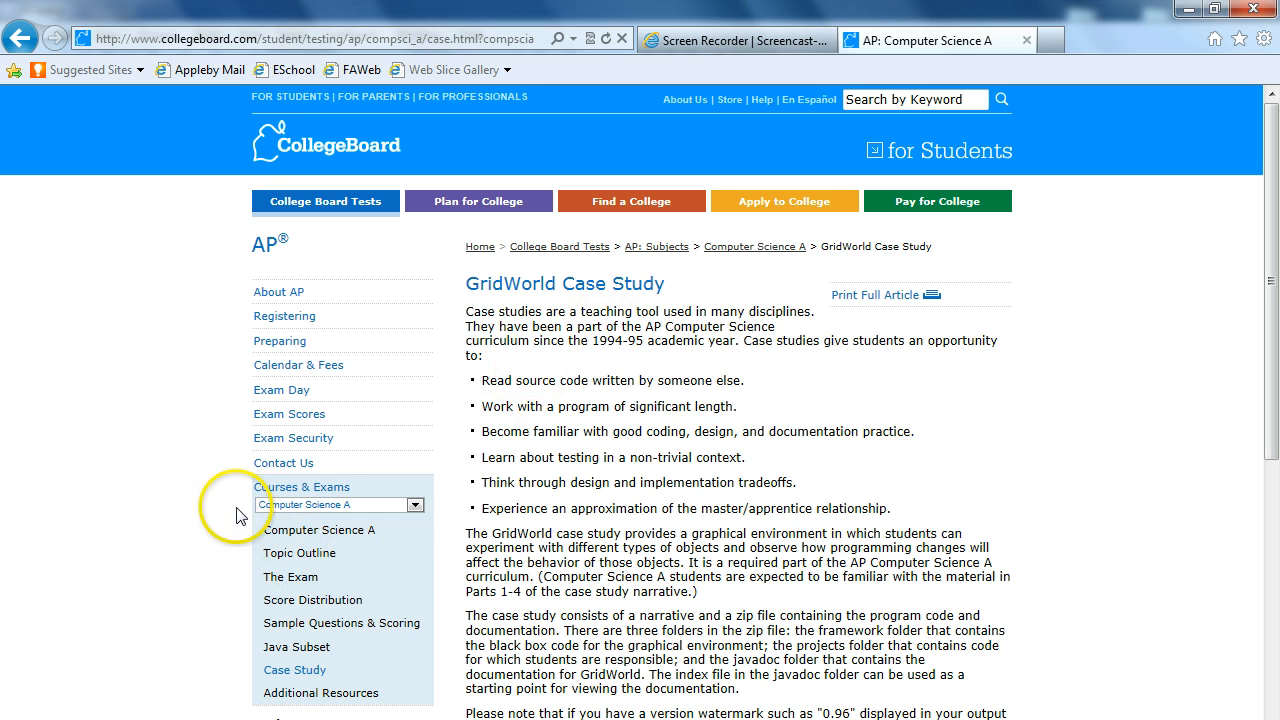
mouse_move(253, 675)
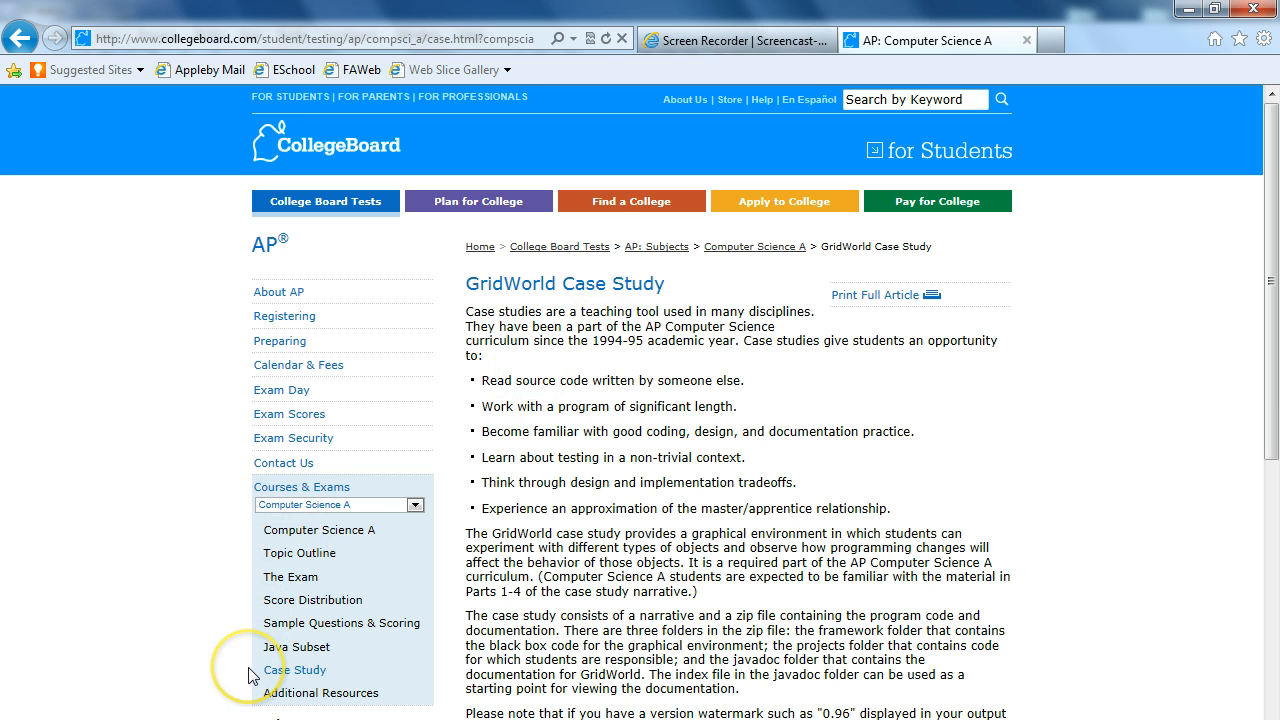
mouse_move(1035, 431)
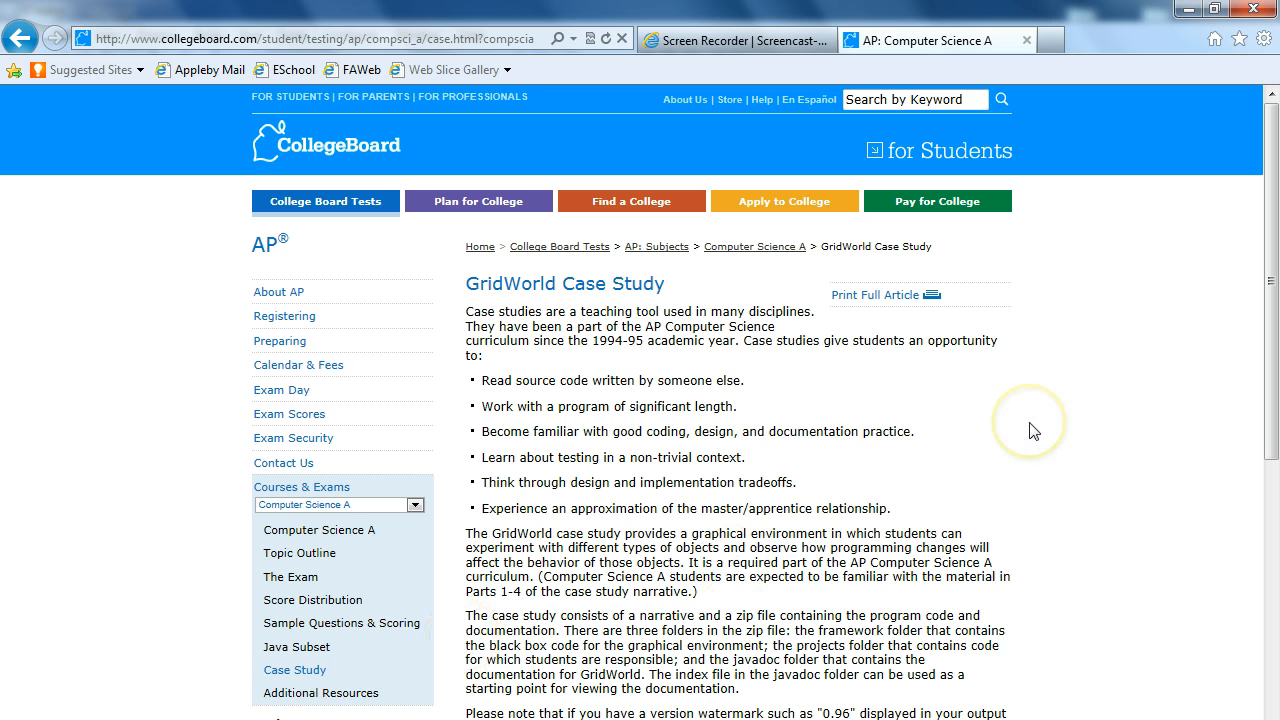
mouse_move(1034, 430)
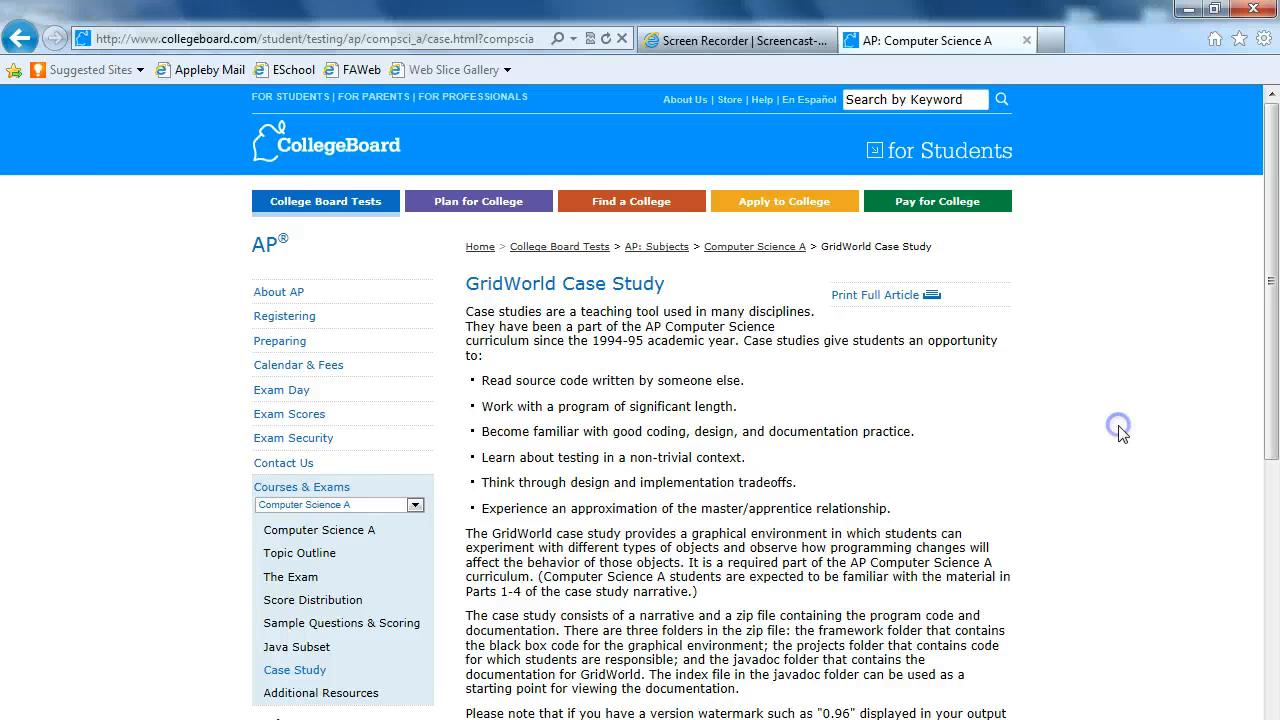
Scroll past the case study page and switch to JCreator's empty GridWorld RP1 workspace
scroll("down", 3)
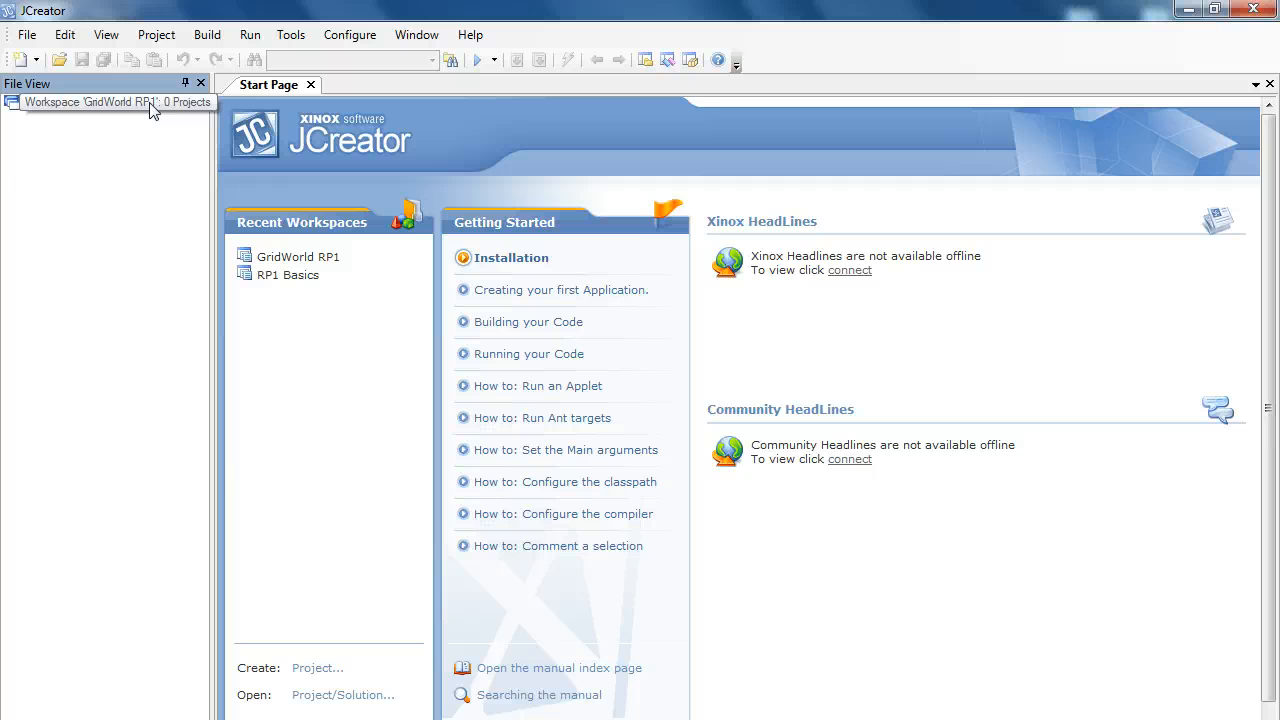
Add a new project named GridWorld Demo to the GridWorld RP1 workspace, using local folders
left_click(110, 102)
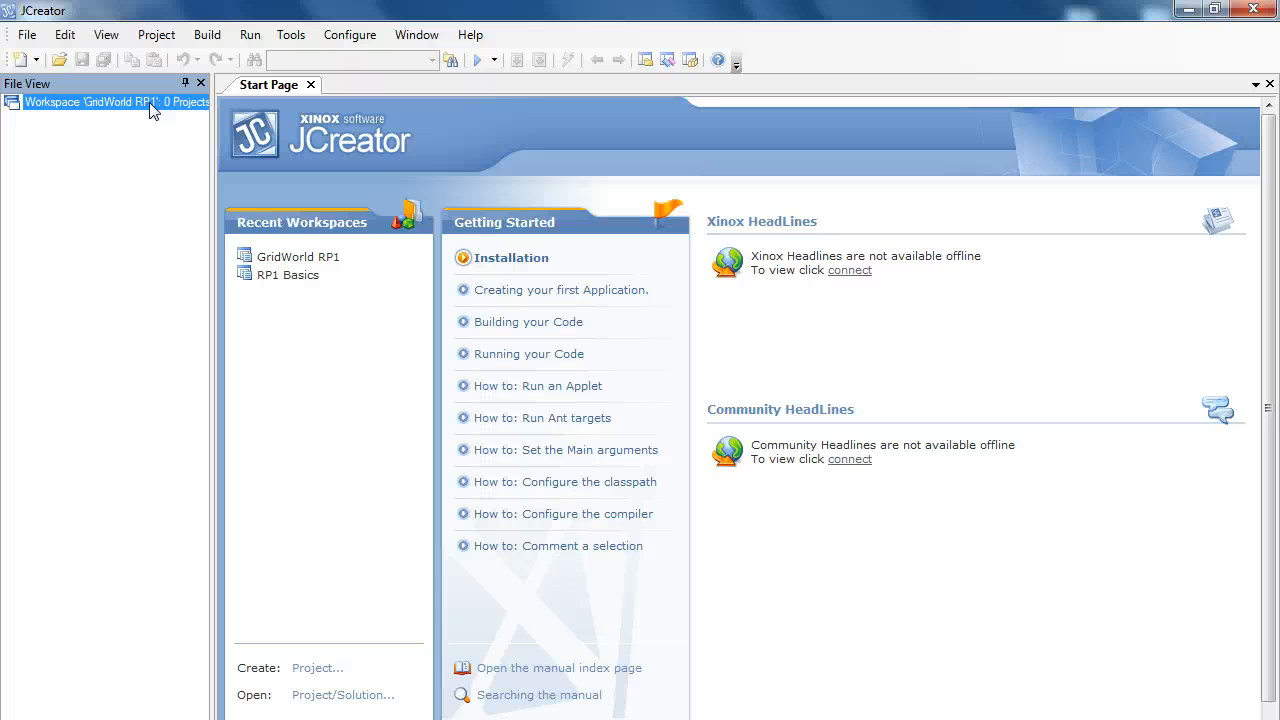
right_click(110, 101)
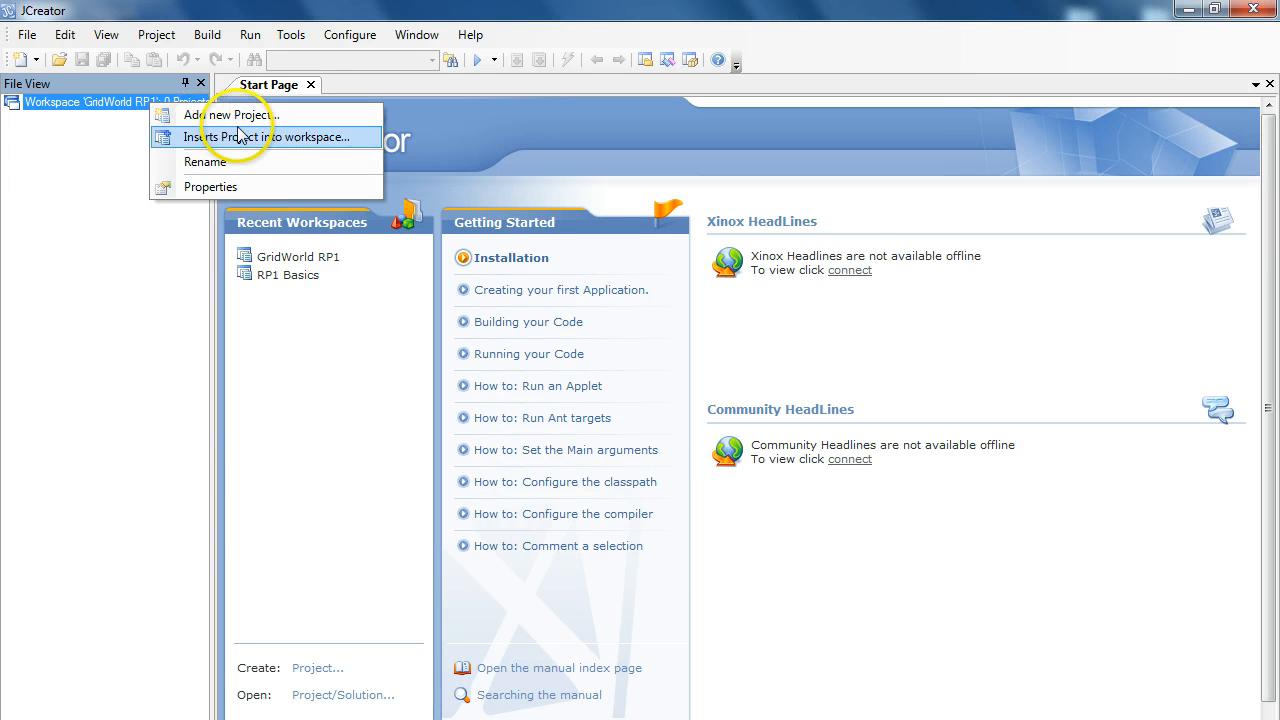
left_click(238, 114)
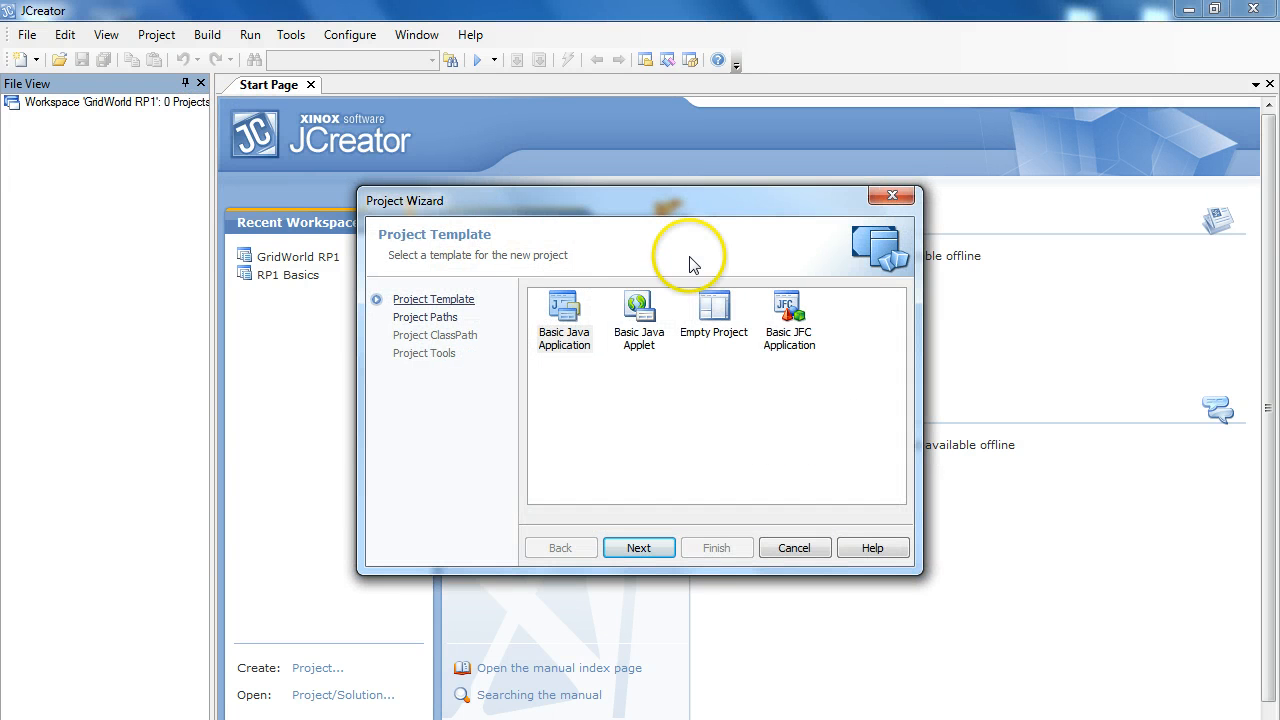
left_click(638, 547)
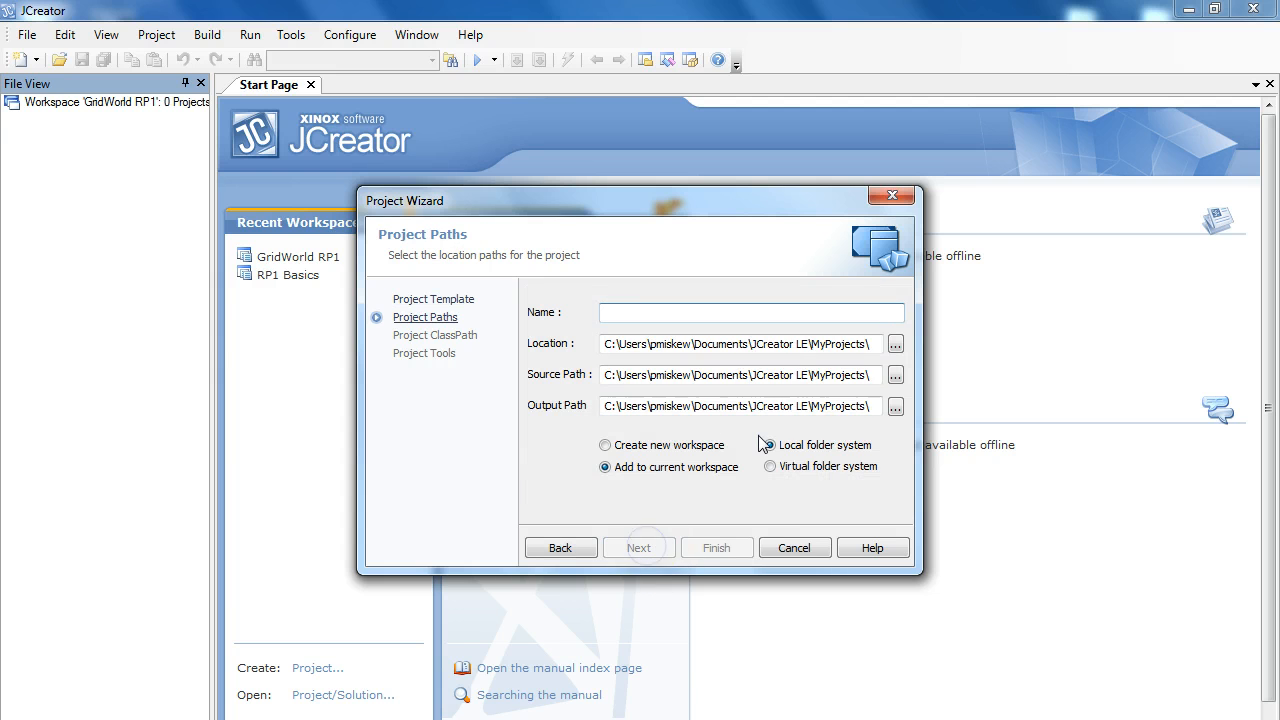
type("GridWorld Demo")
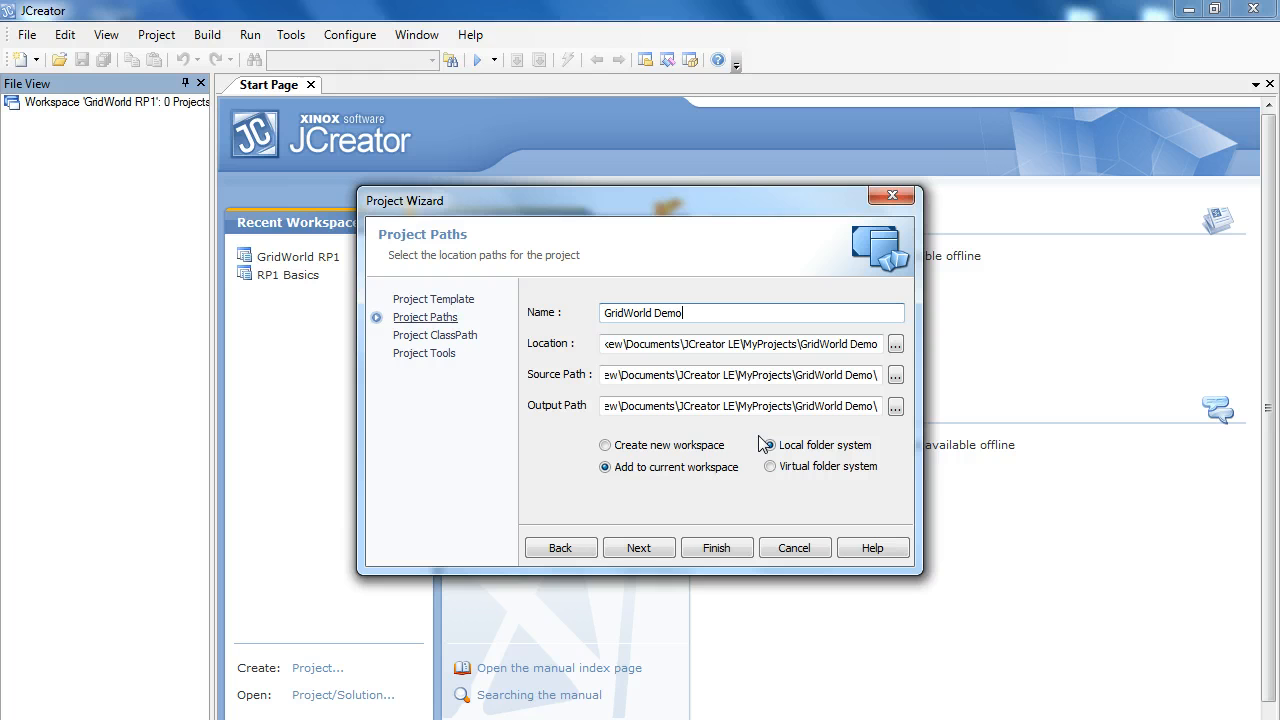
left_click(770, 445)
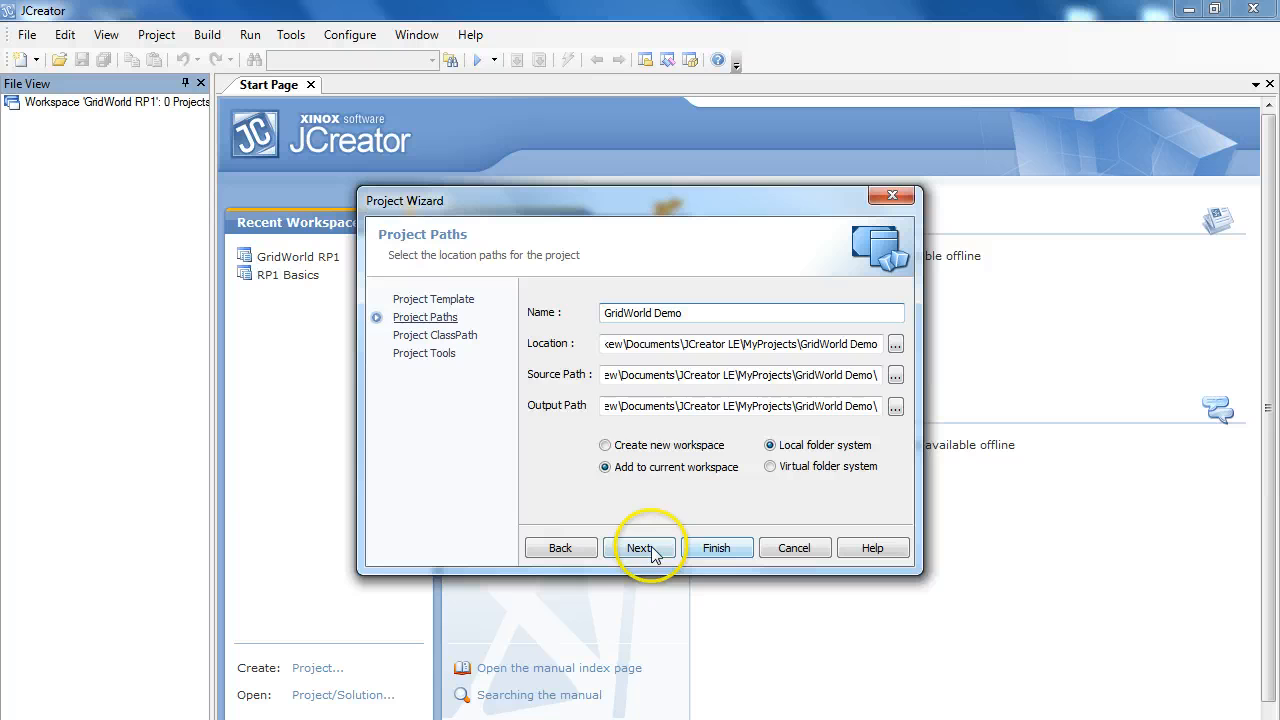
Advance the wizard to classpath settings and show the empty Required Libraries list
left_click(639, 547)
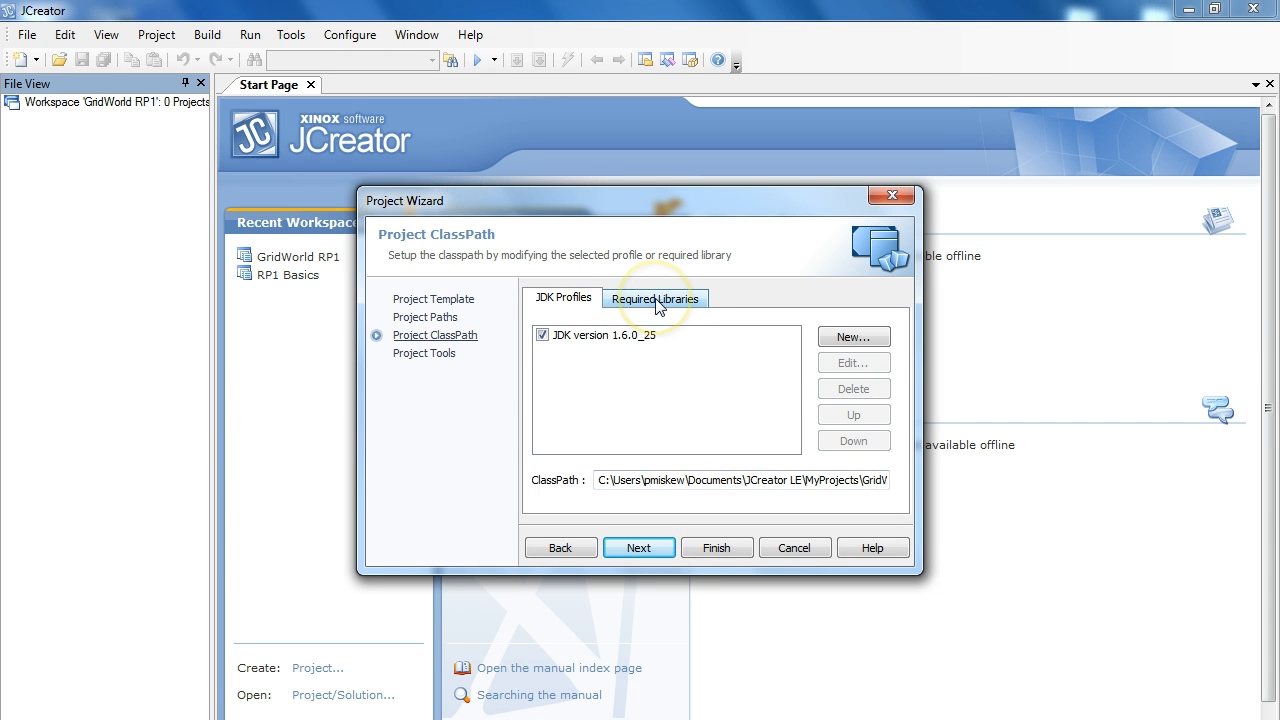
left_click(655, 298)
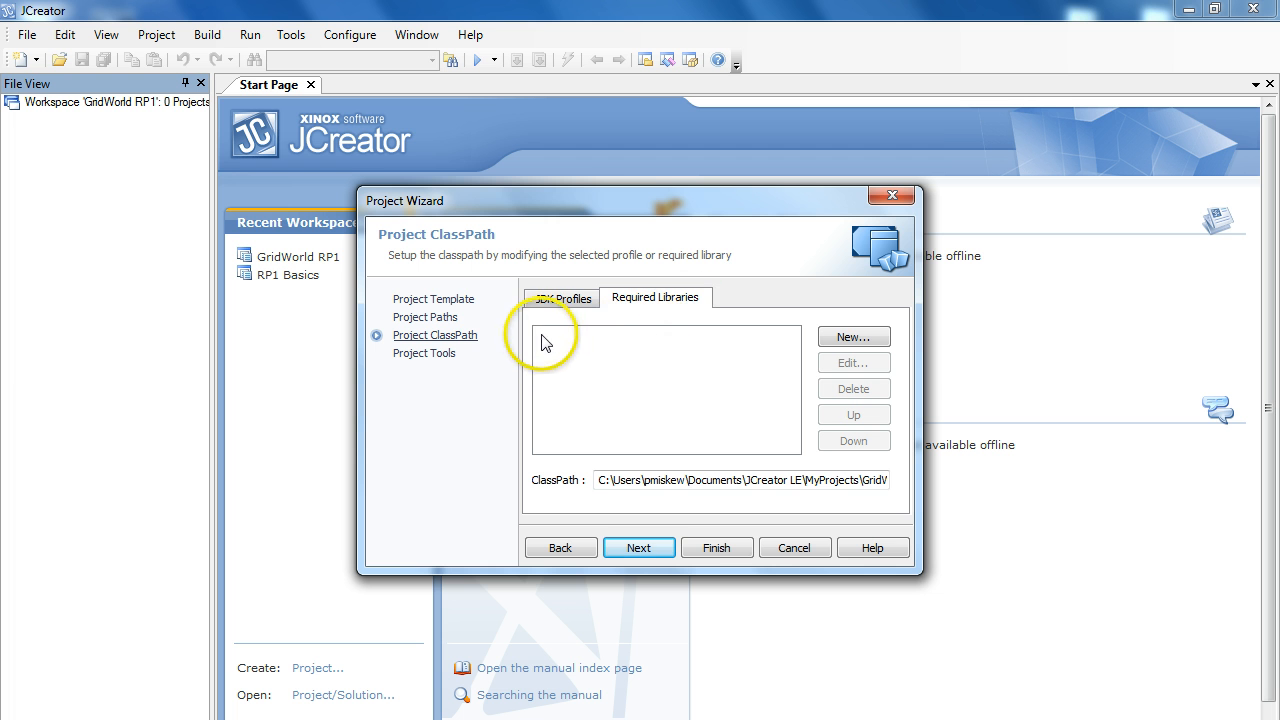
mouse_move(545, 348)
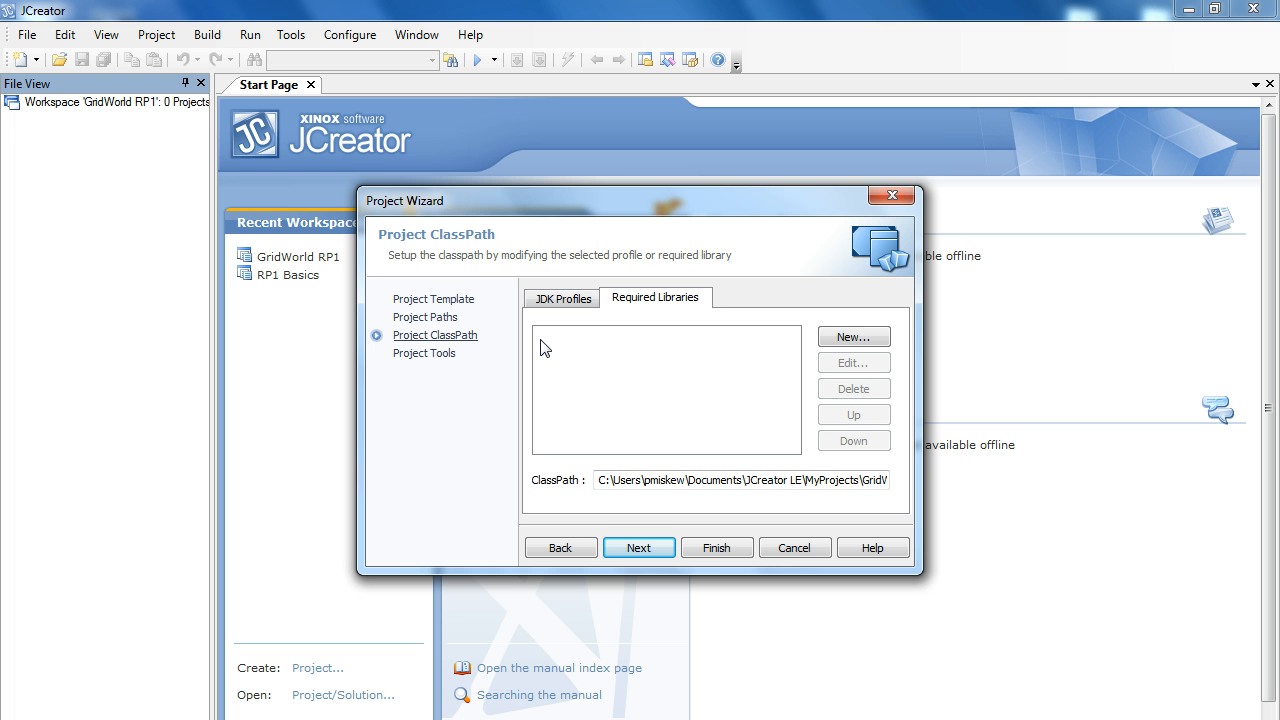
mouse_move(675, 340)
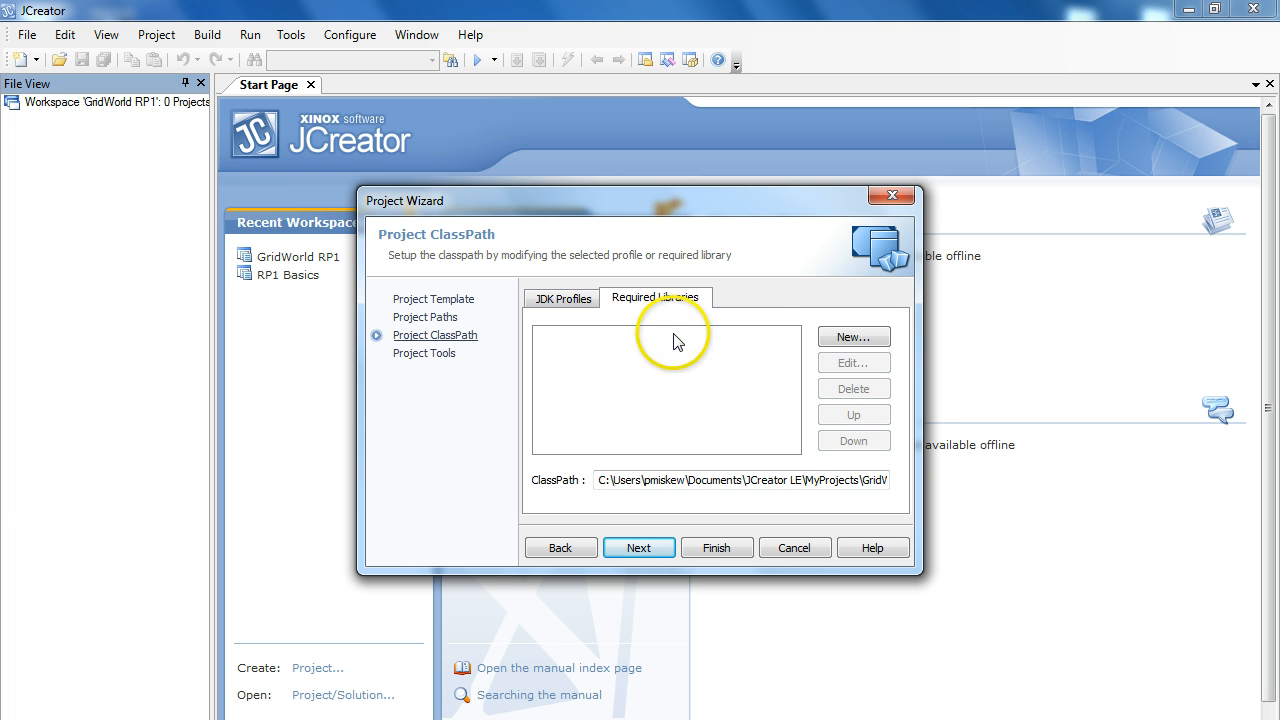
mouse_move(852, 336)
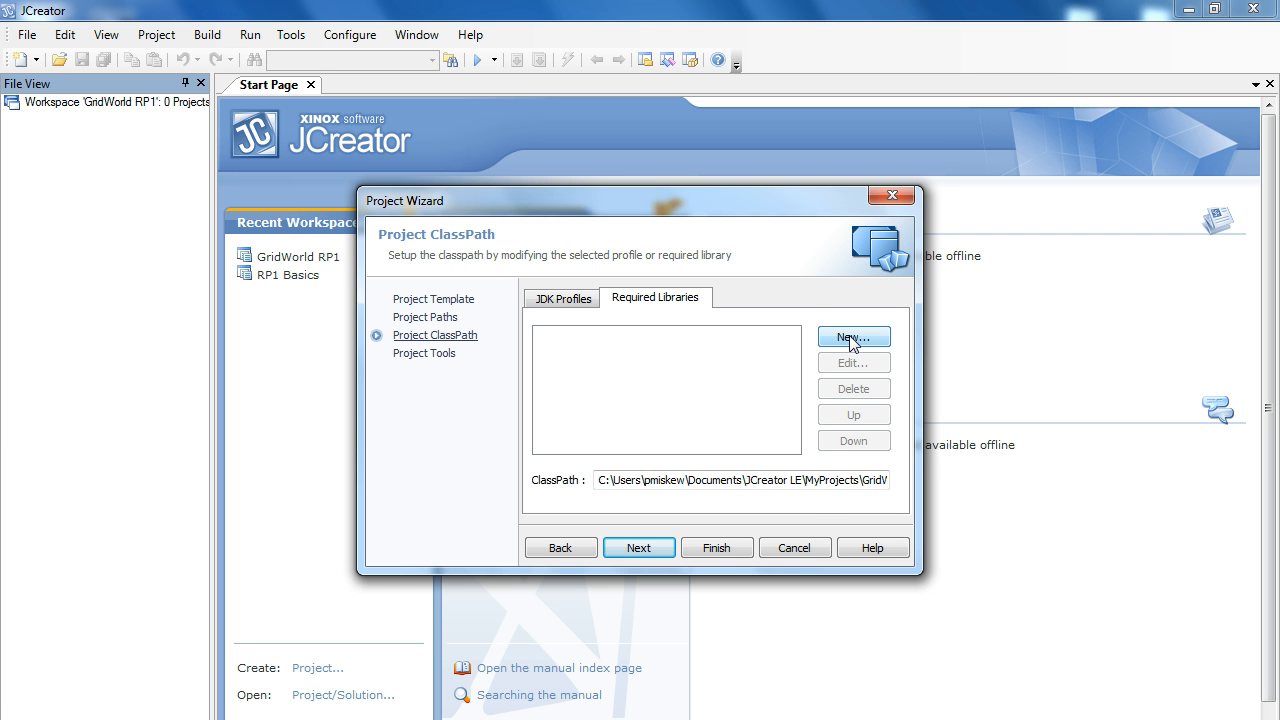
Create a required library 'GridWorld' using the archive from Desktop > GridWorldCode
left_click(849, 336)
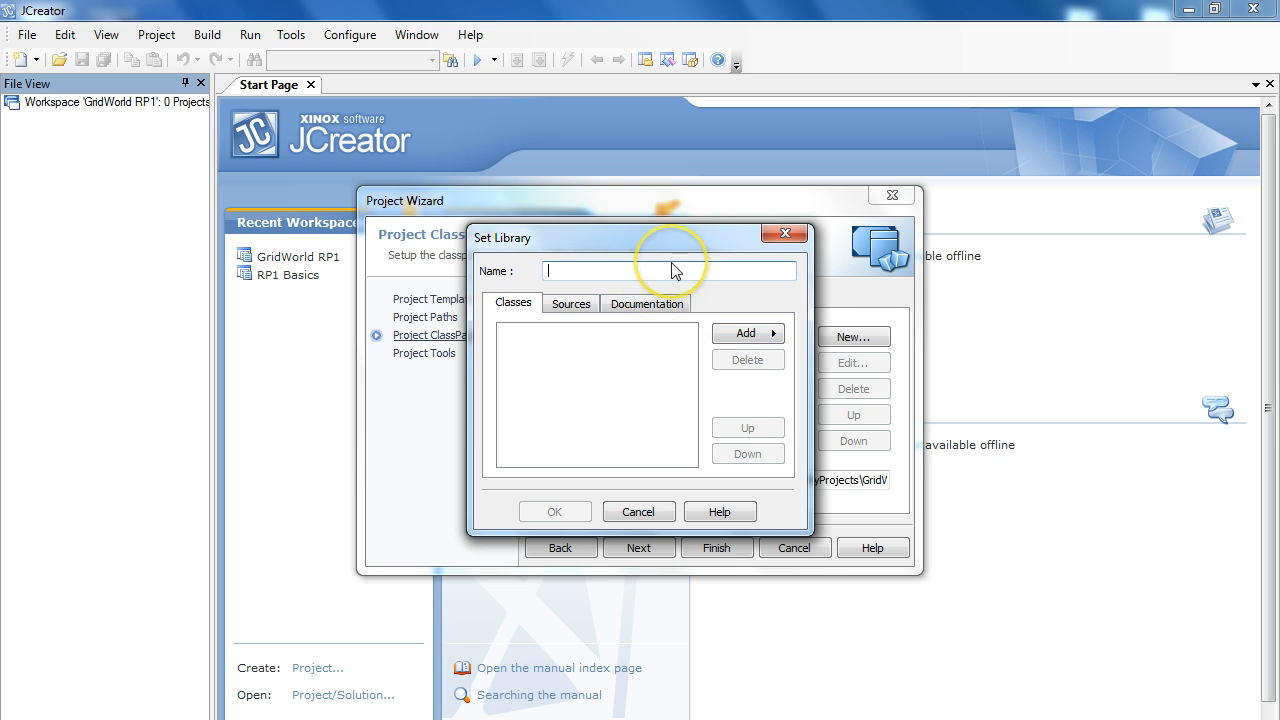
type("Grid")
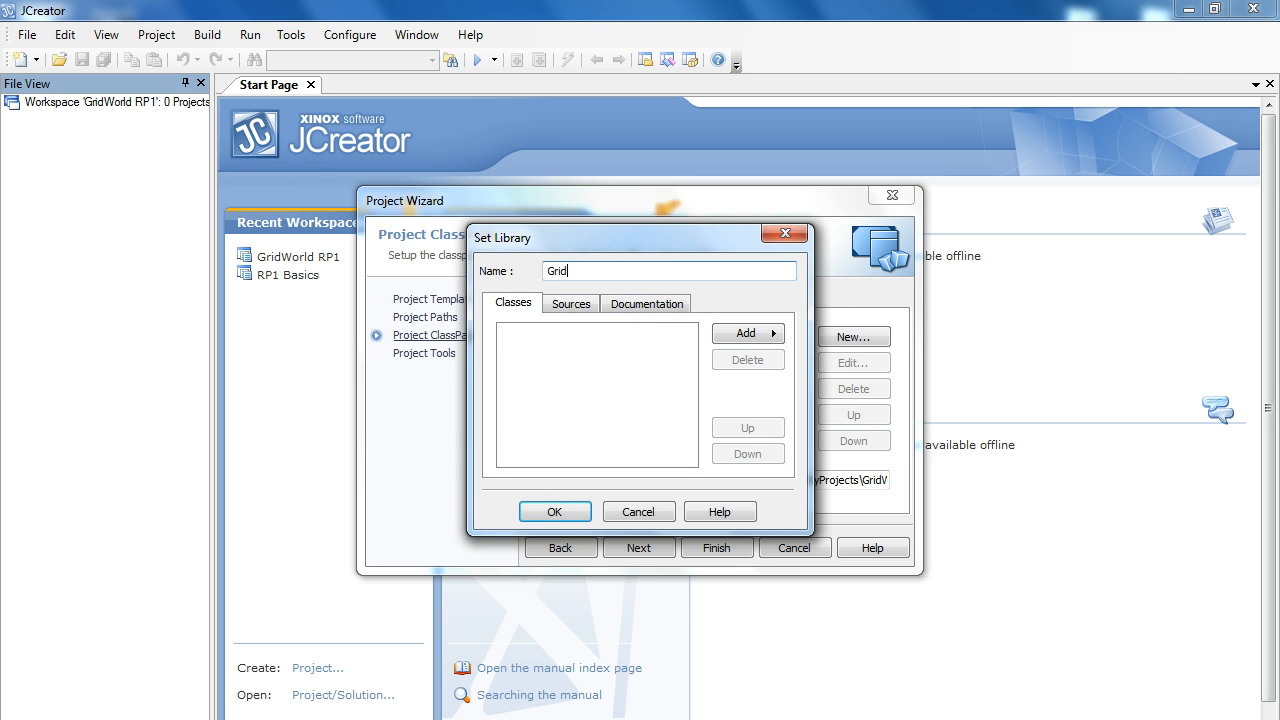
type("World")
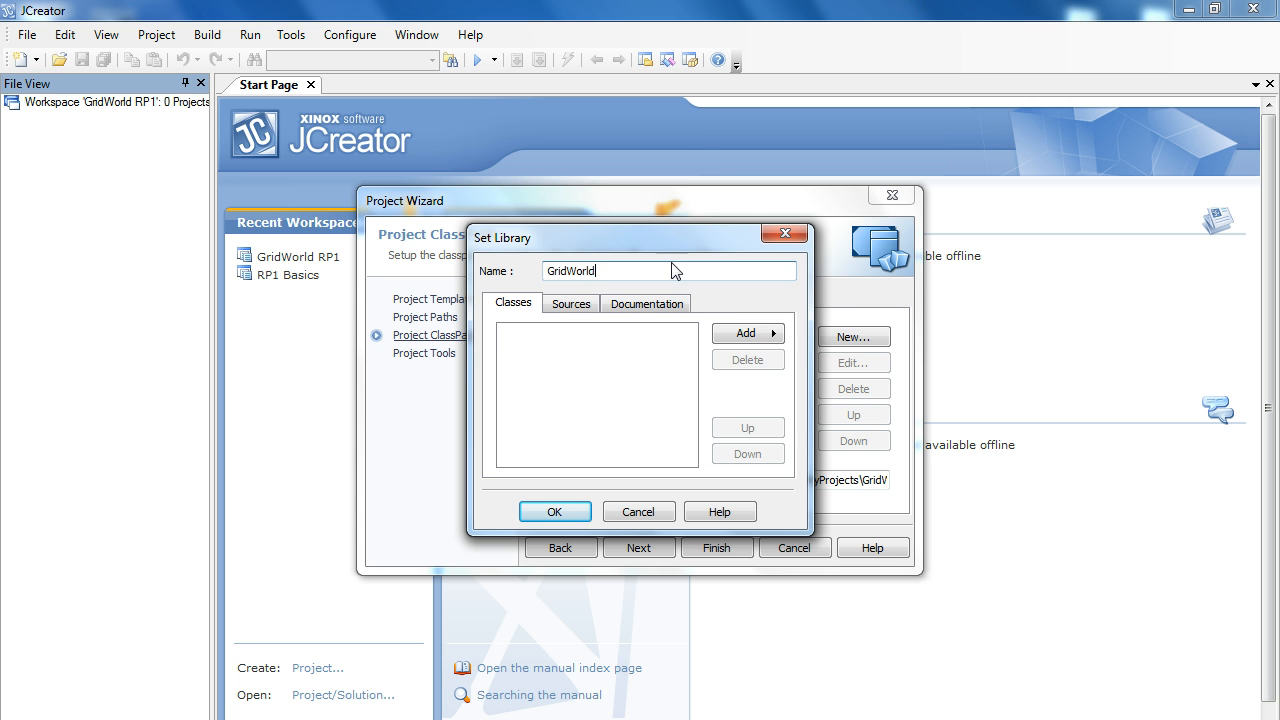
left_click(744, 333)
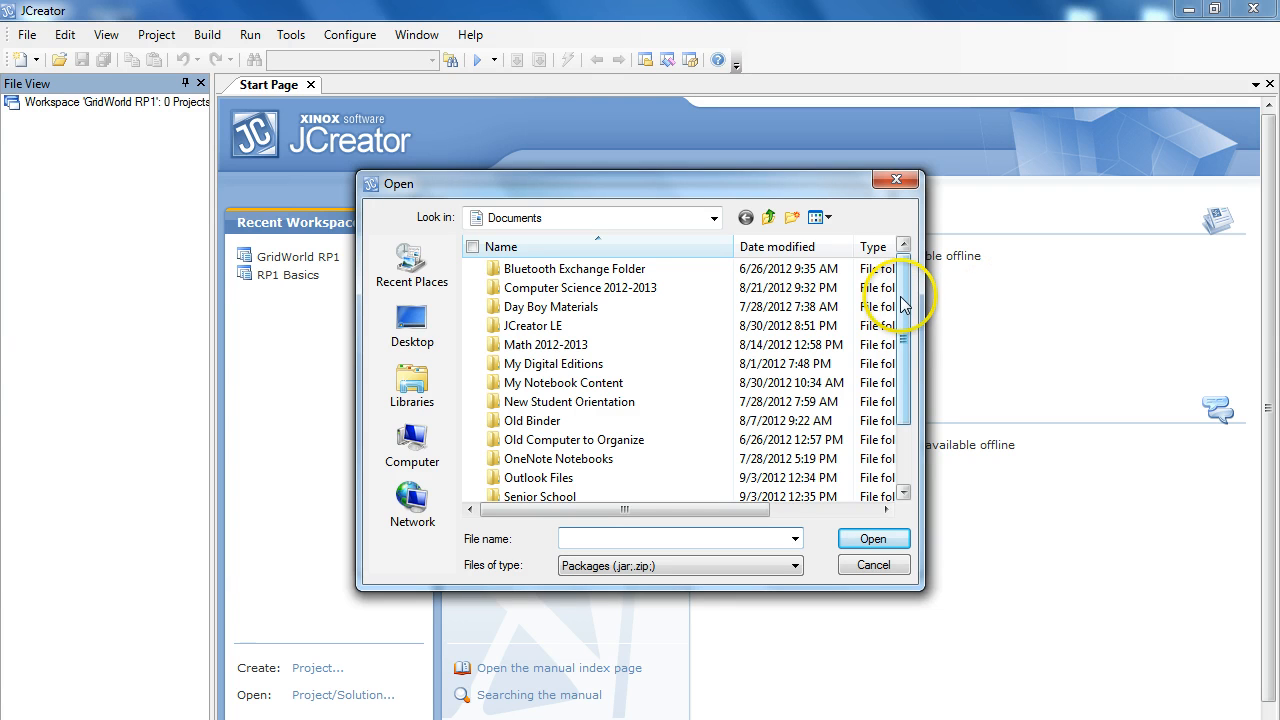
left_click(411, 325)
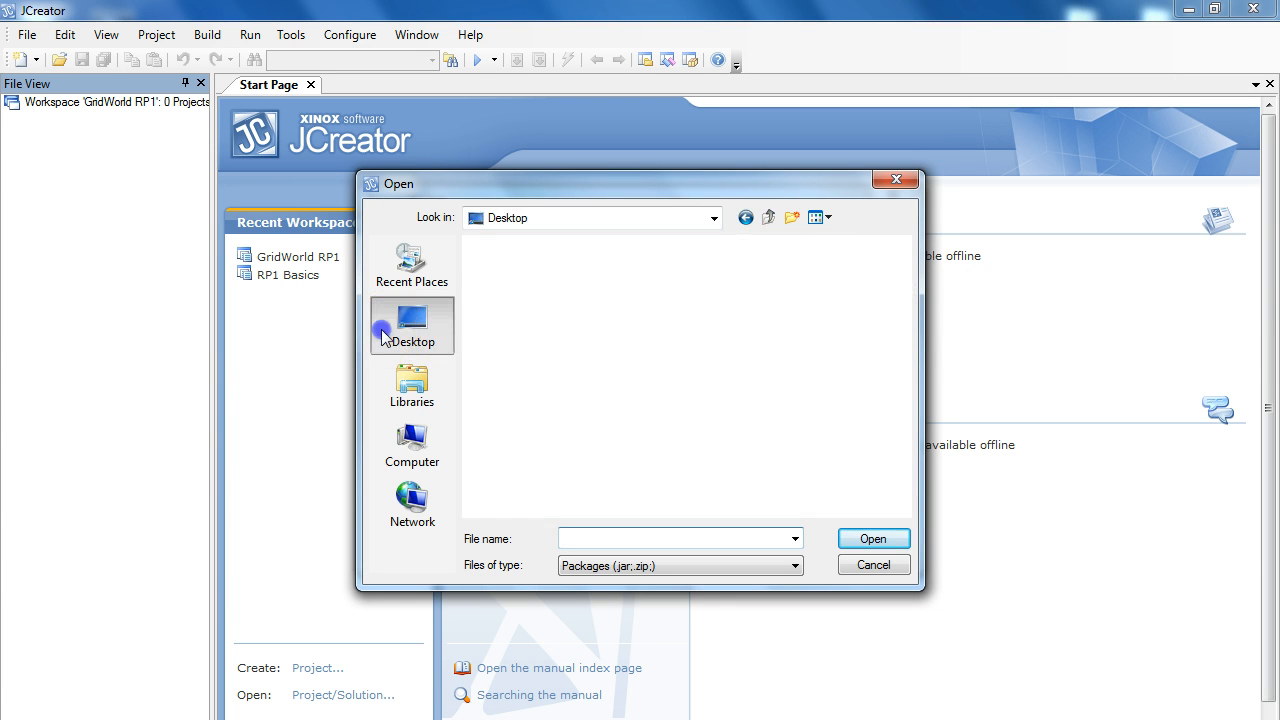
left_click(411, 325)
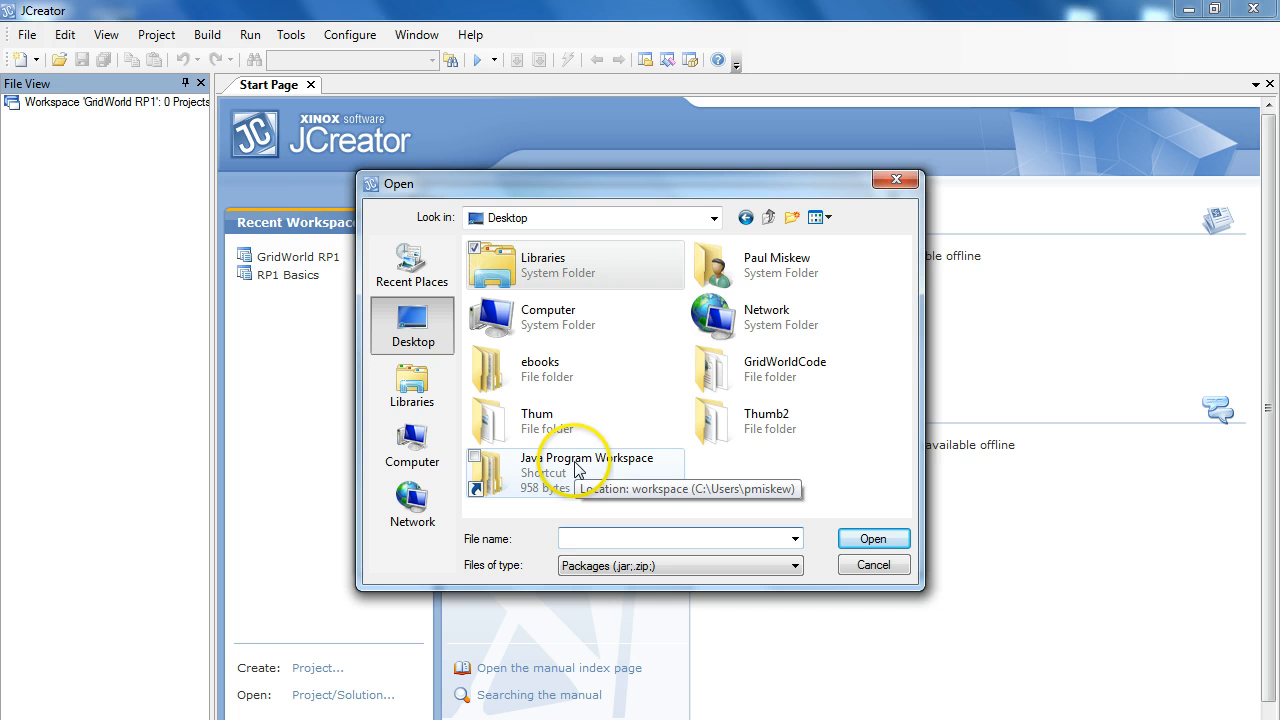
double_click(785, 368)
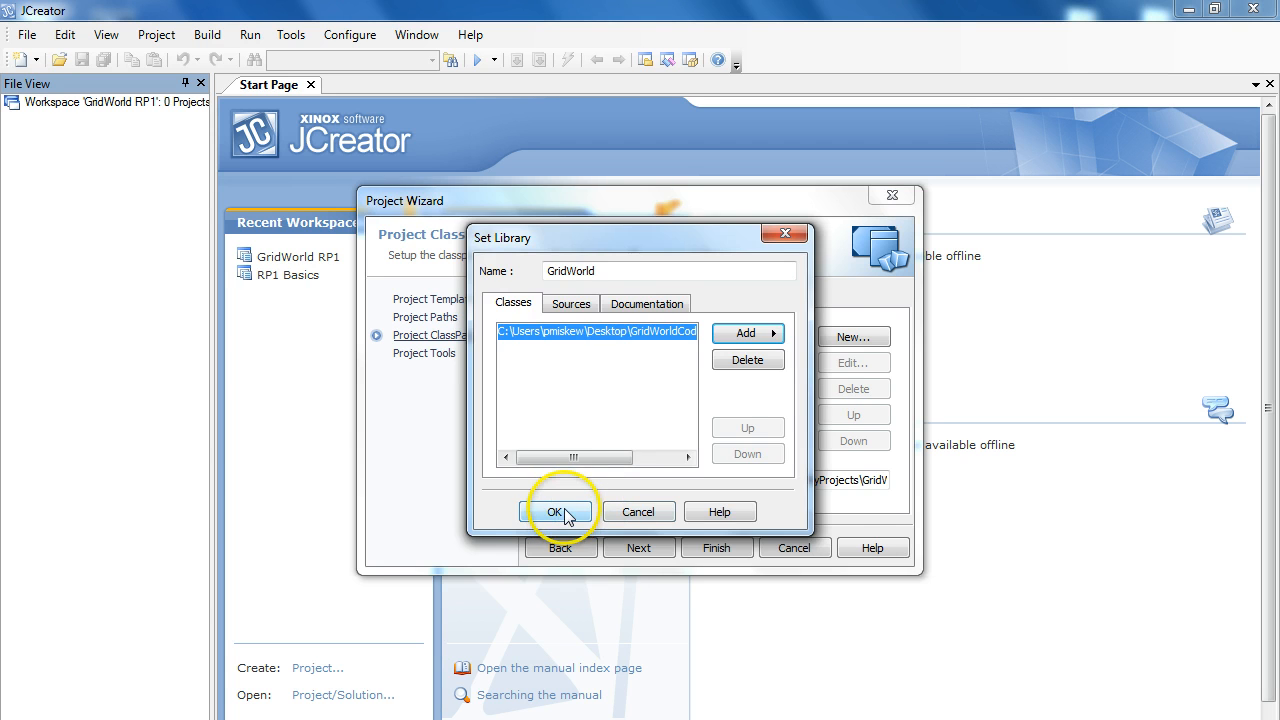
left_click(555, 512)
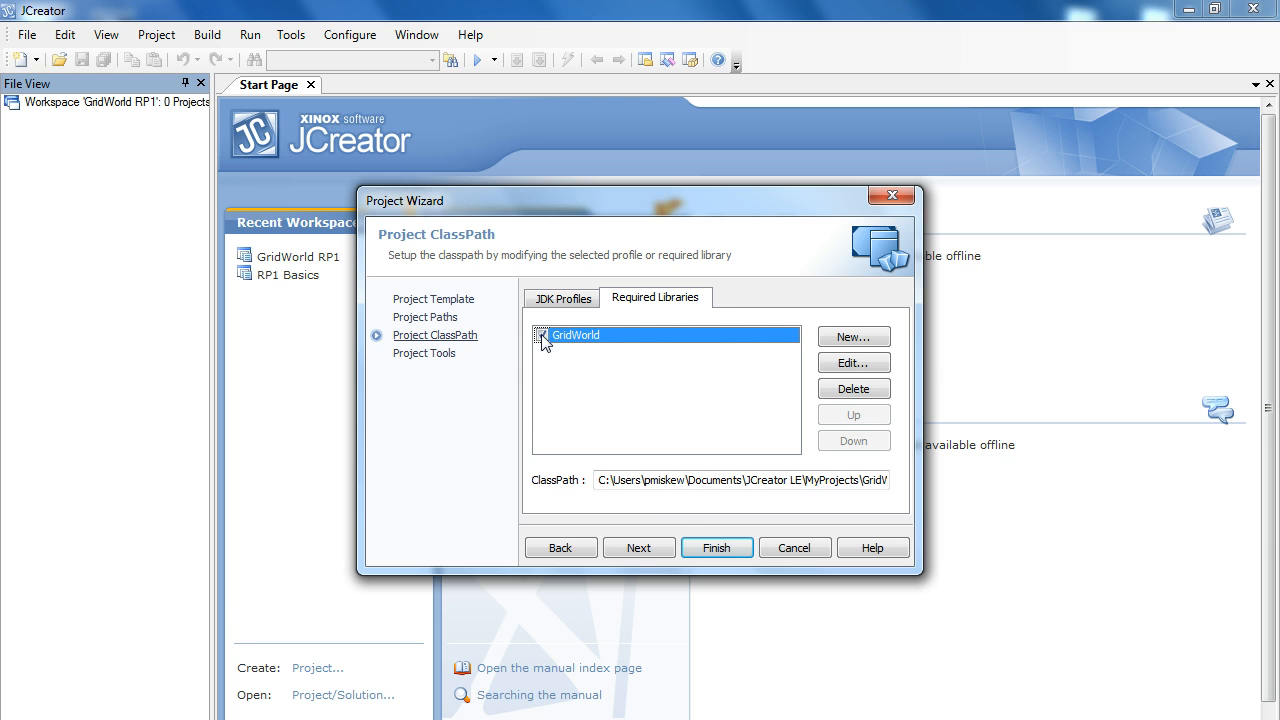
Pass the Project Tools page and finish creating the GridWorld Demo project
left_click(639, 547)
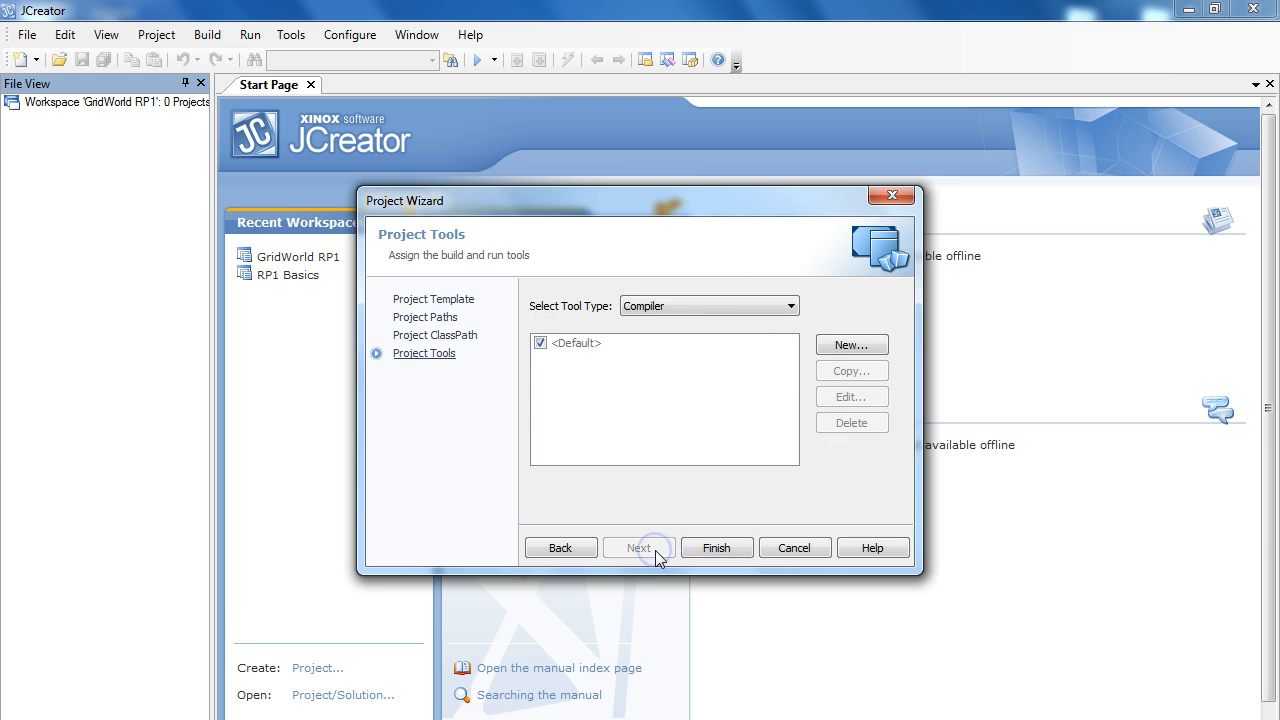
mouse_move(710, 547)
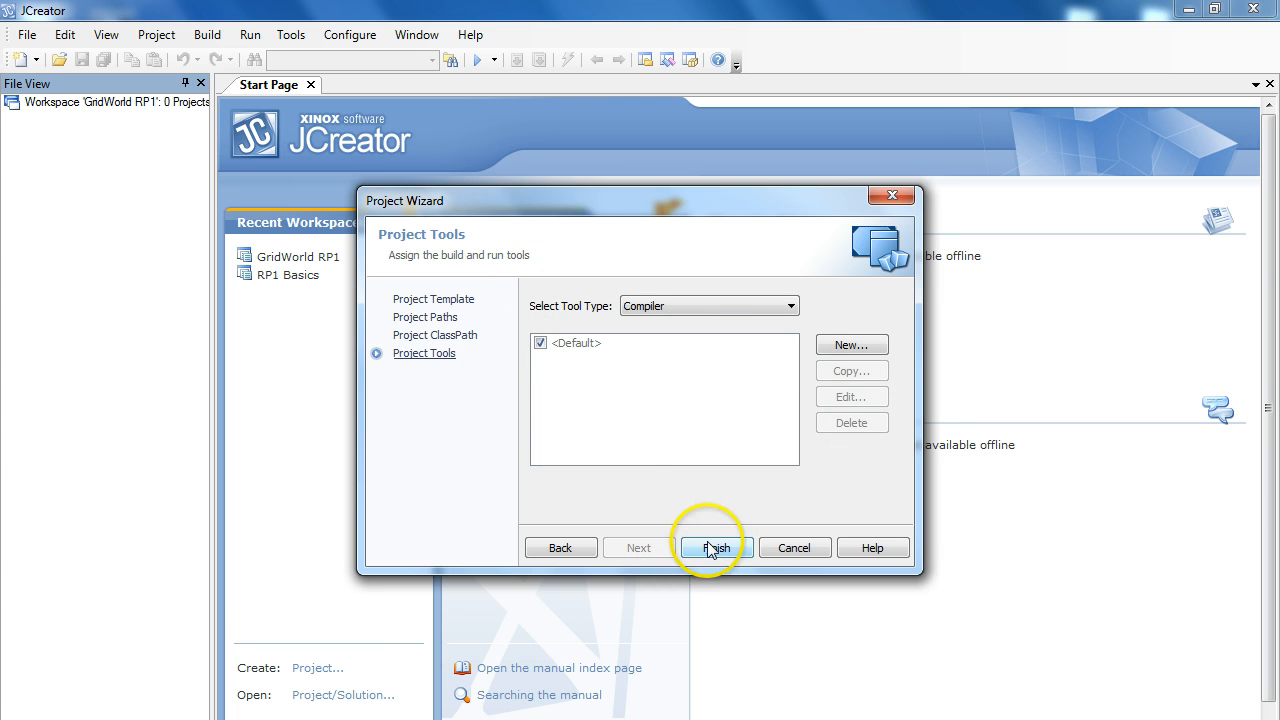
left_click(716, 547)
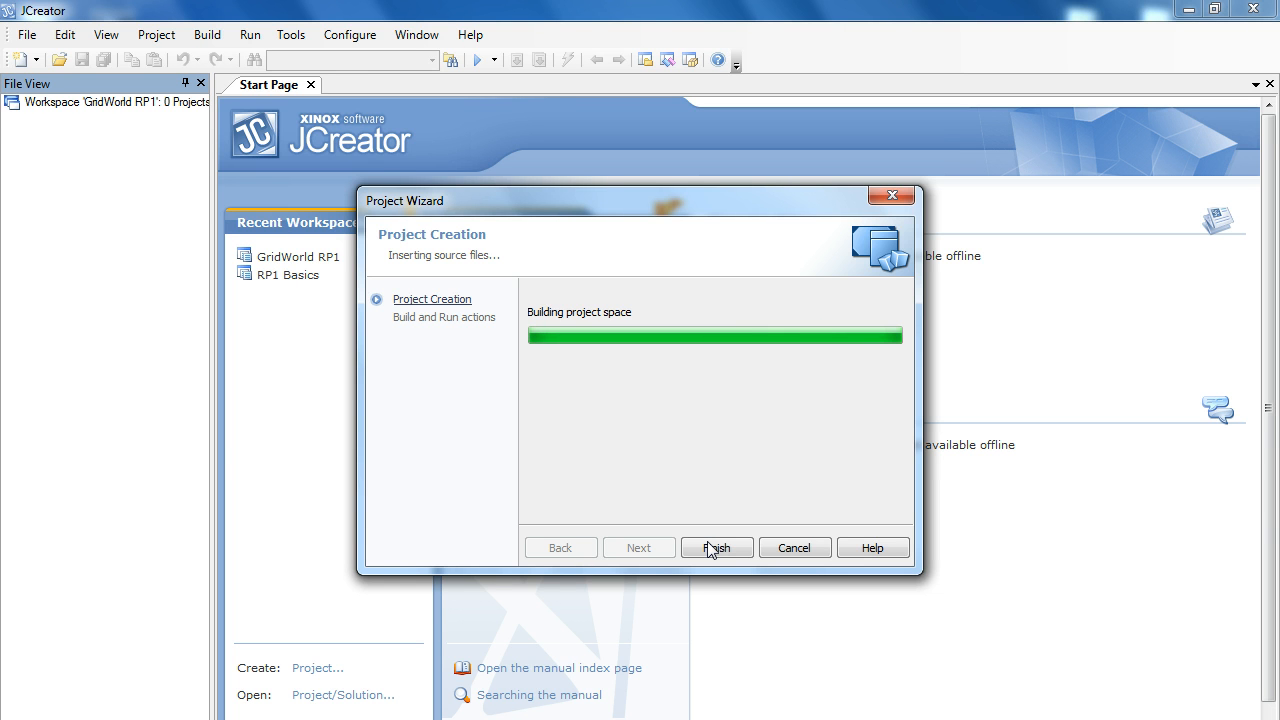
Add existing files to GridWorld Demo, browsing to Desktop > GridWorldCode > projects > firstProject
left_click(716, 547)
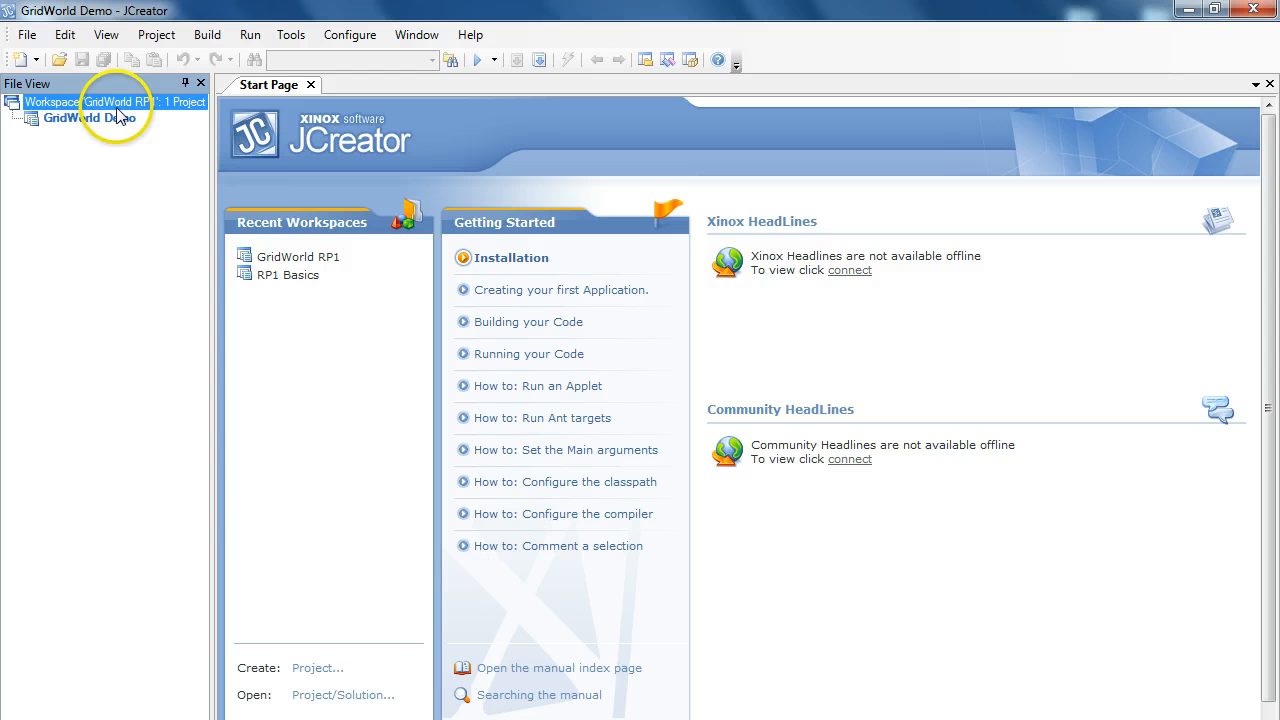
left_click(90, 118)
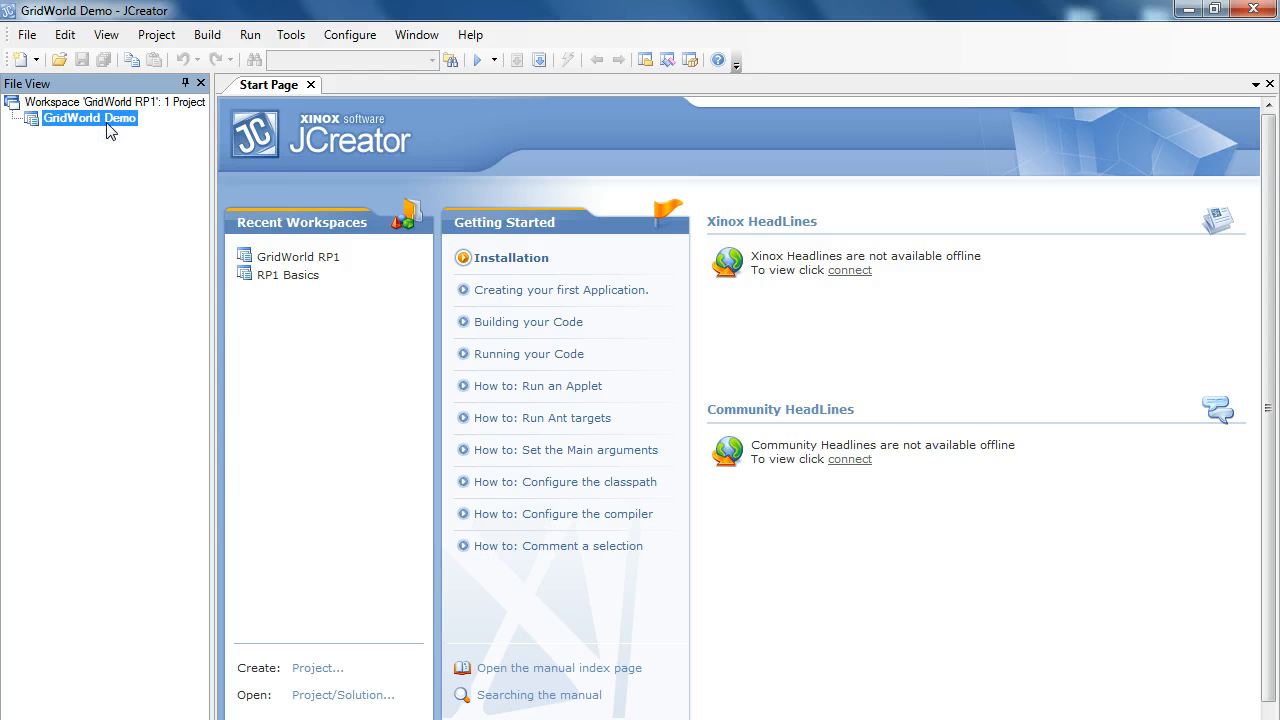
right_click(89, 118)
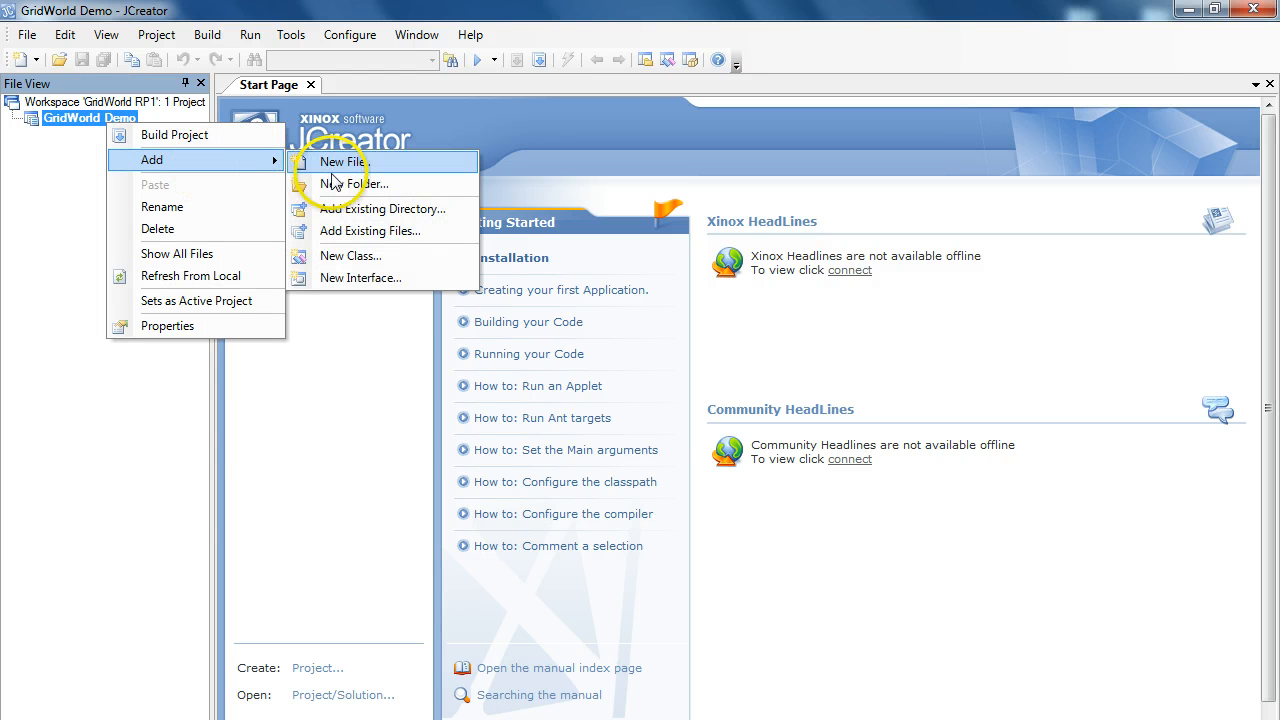
left_click(370, 231)
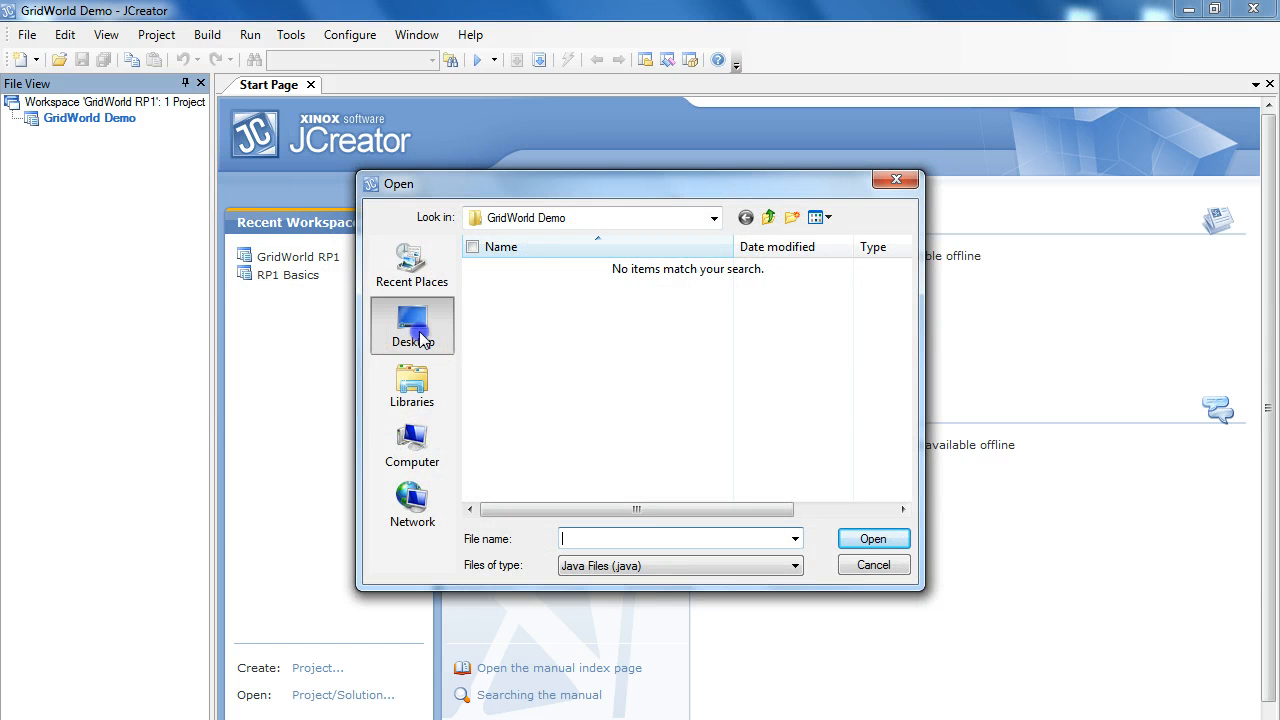
left_click(412, 325)
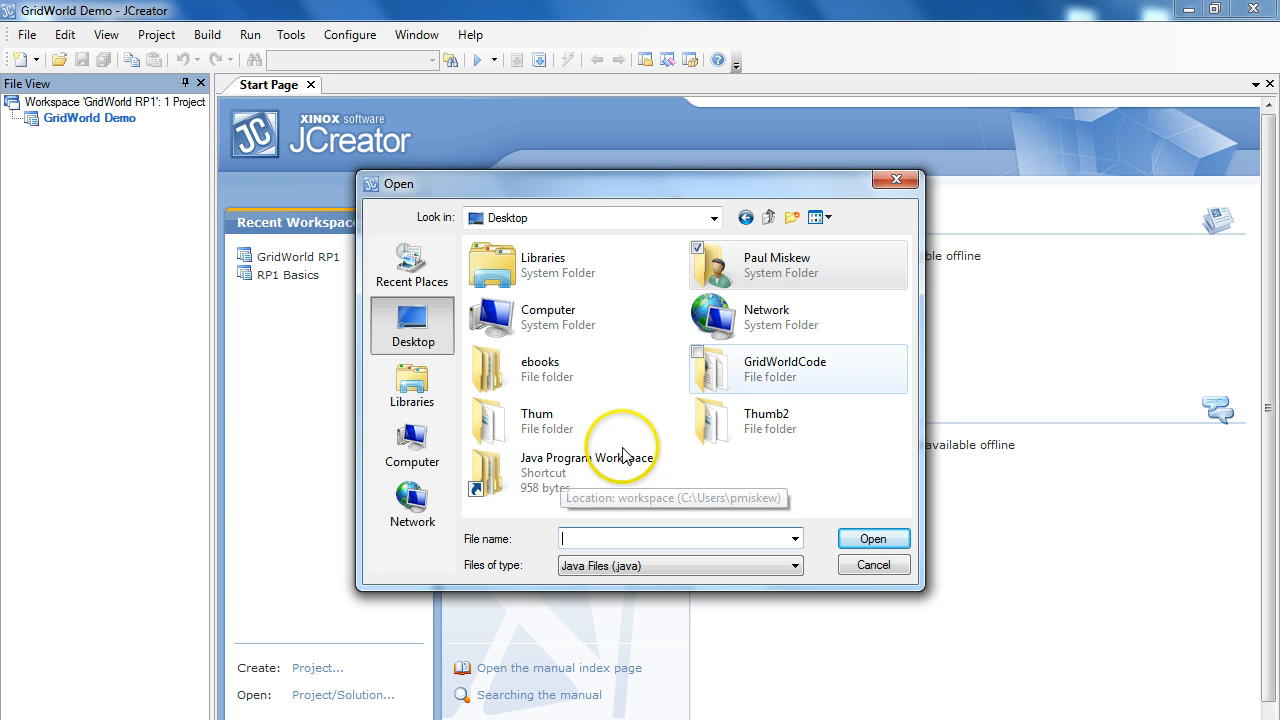
double_click(784, 368)
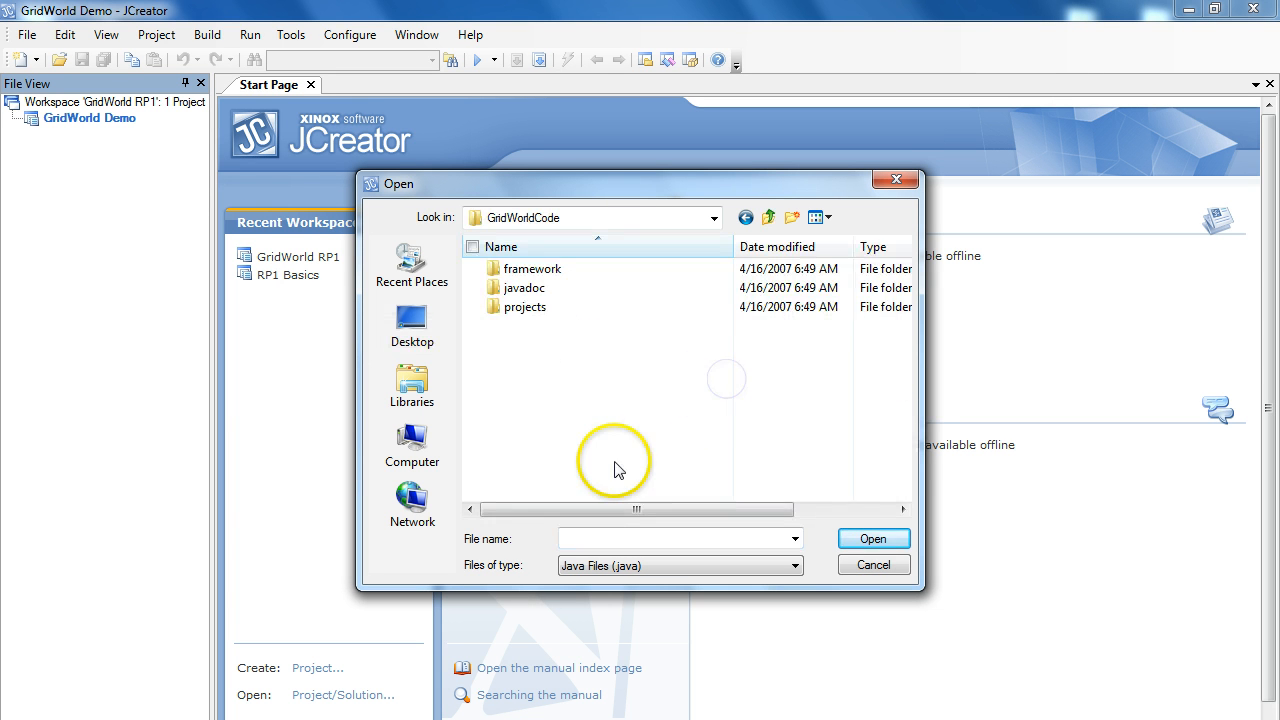
double_click(525, 307)
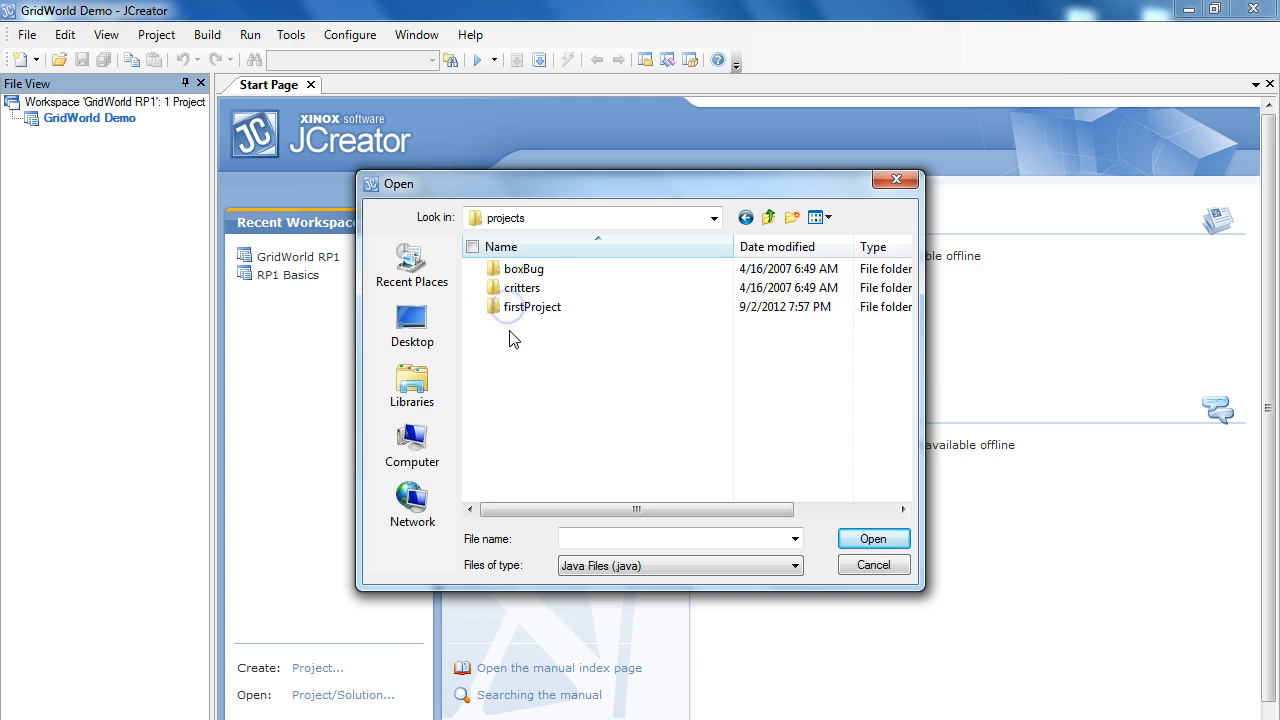
double_click(531, 307)
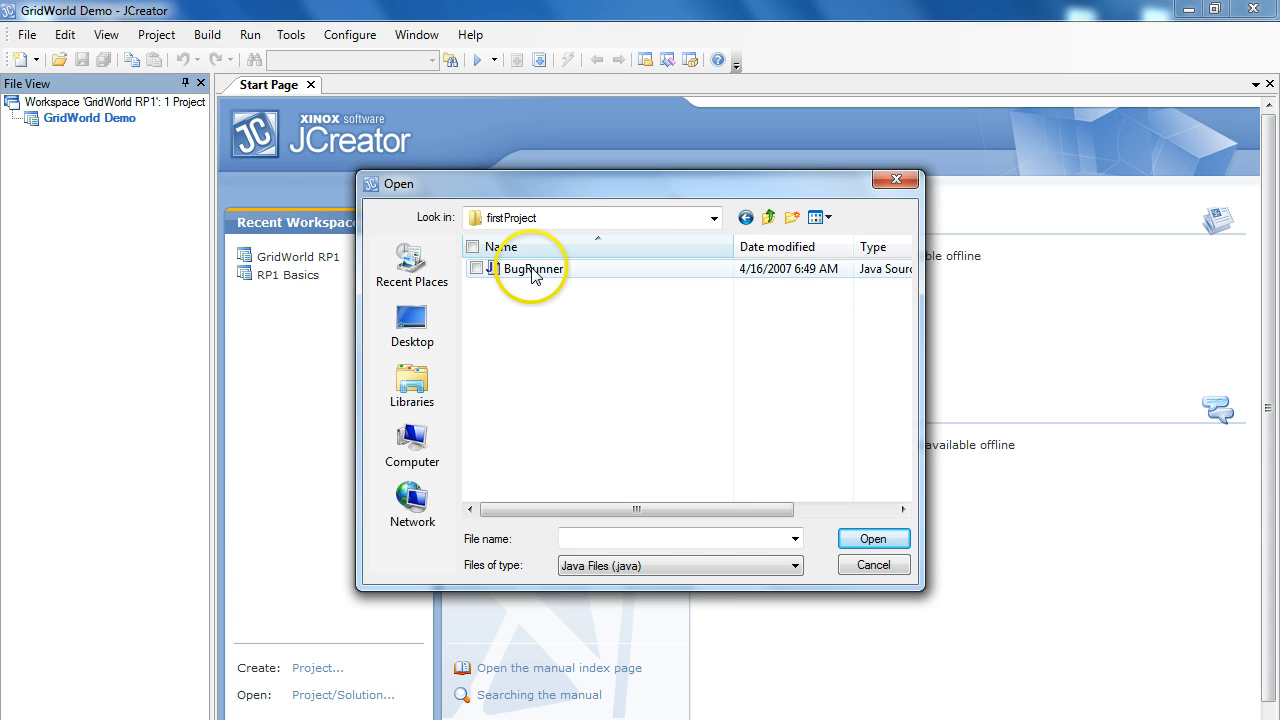
Select BugRunner from firstProject and confirm adding it as an external file
left_click(533, 268)
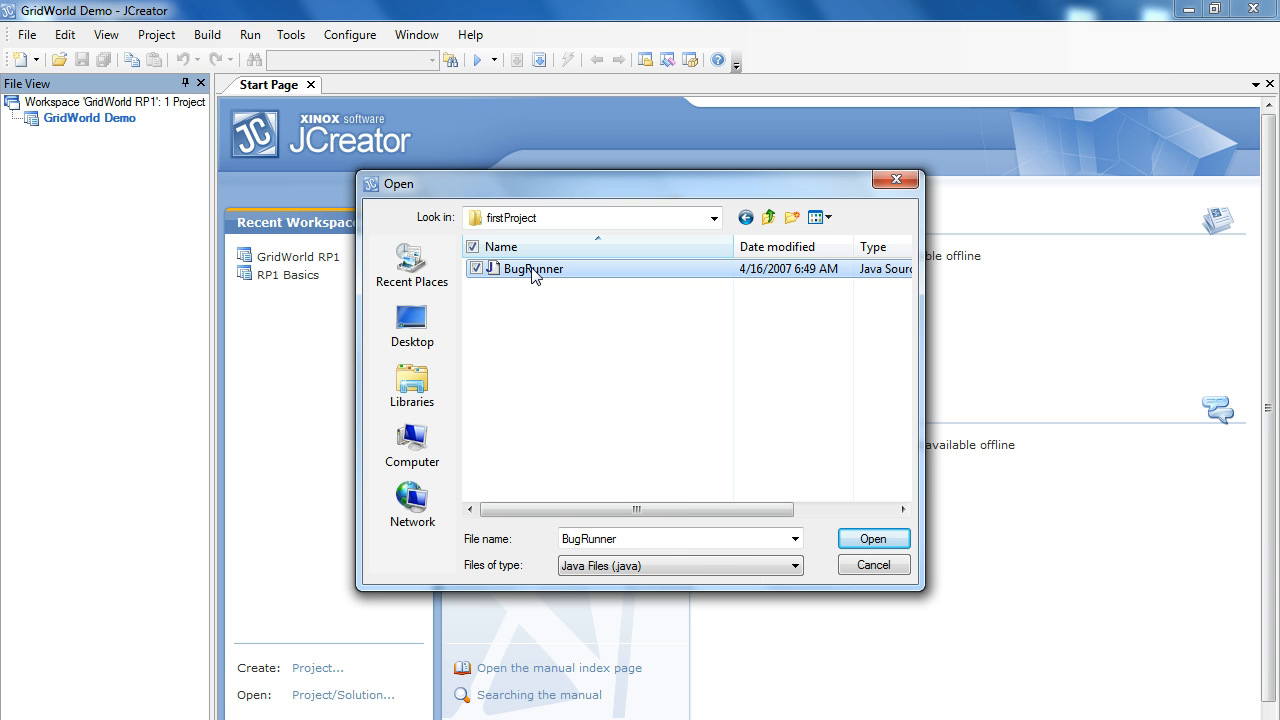
mouse_move(710, 530)
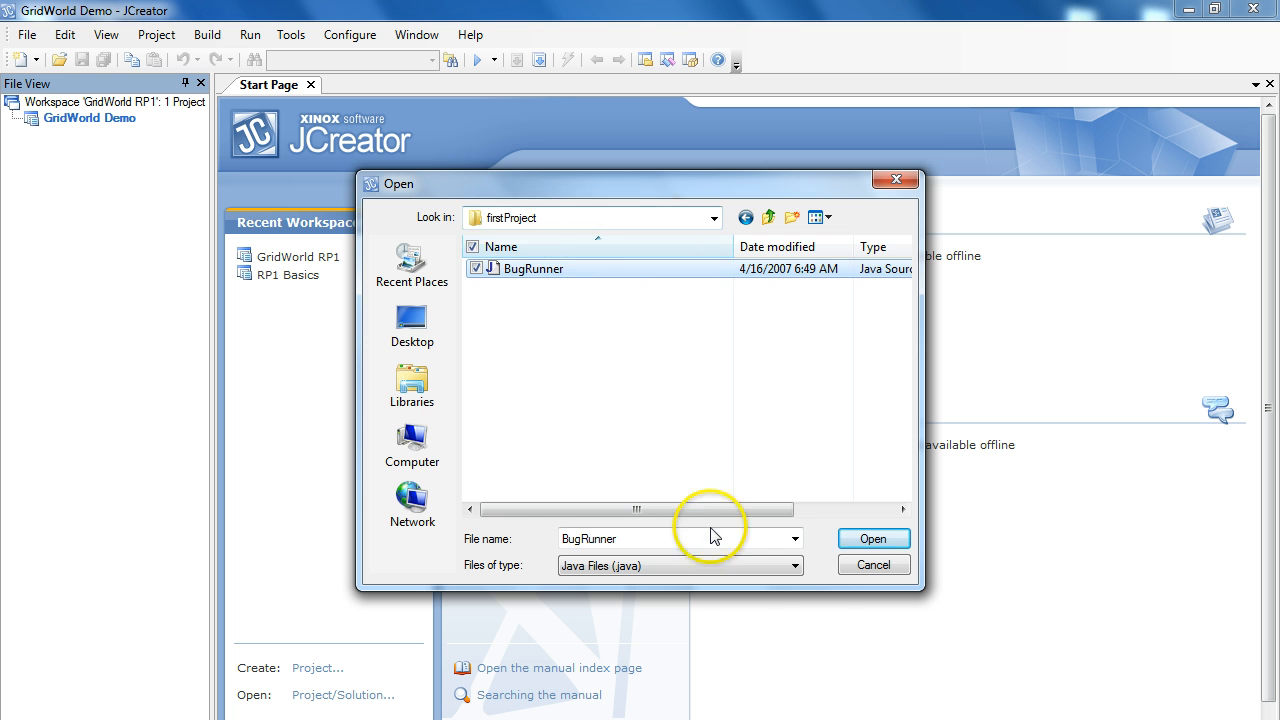
left_click(872, 538)
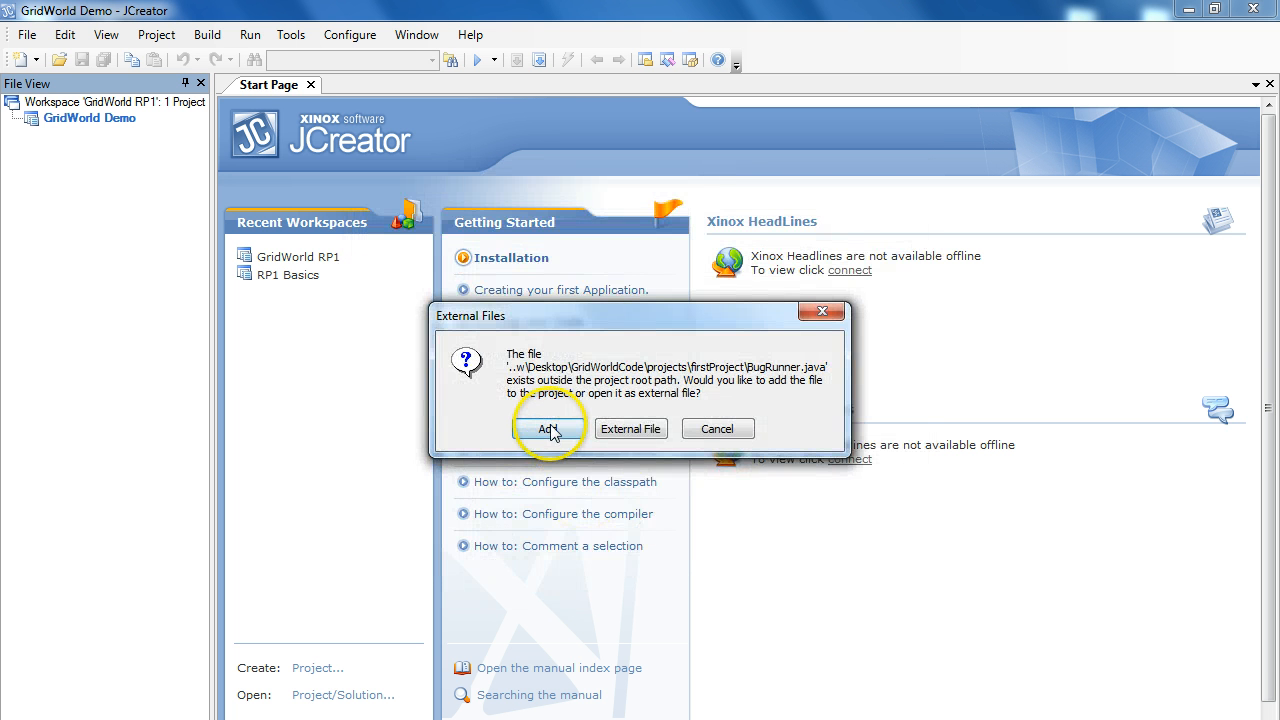
mouse_move(548, 429)
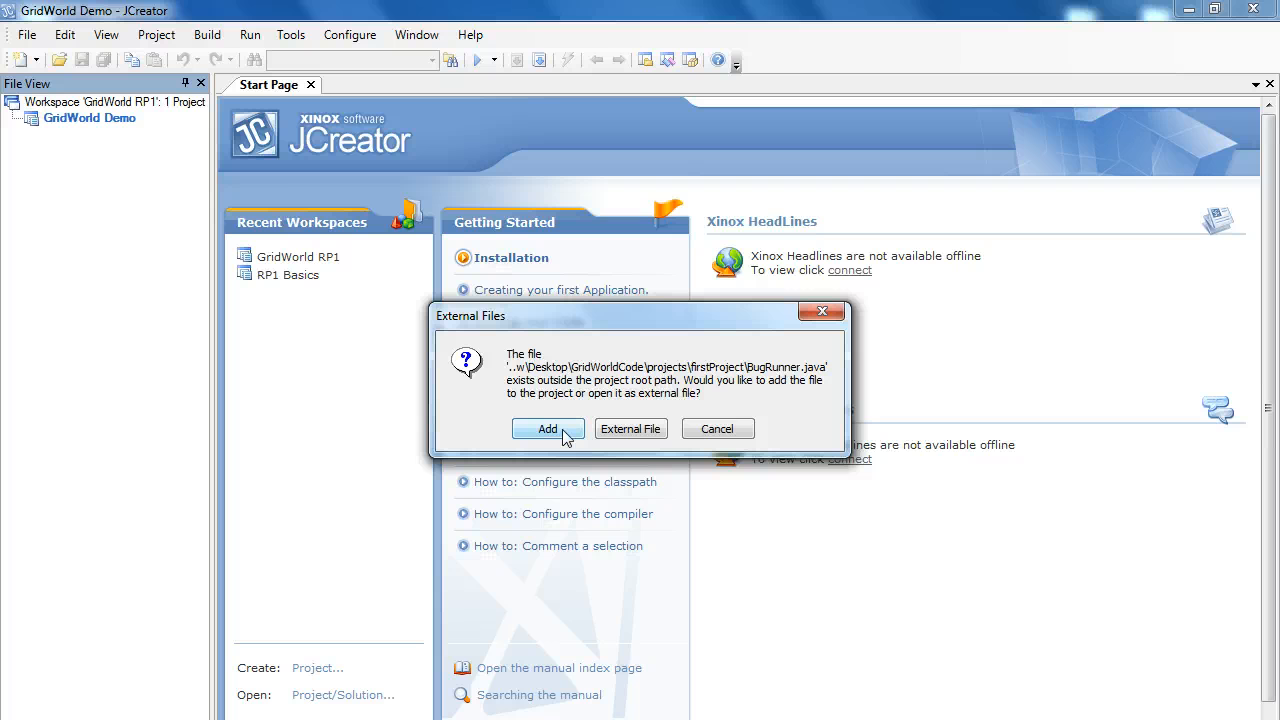
mouse_move(690, 440)
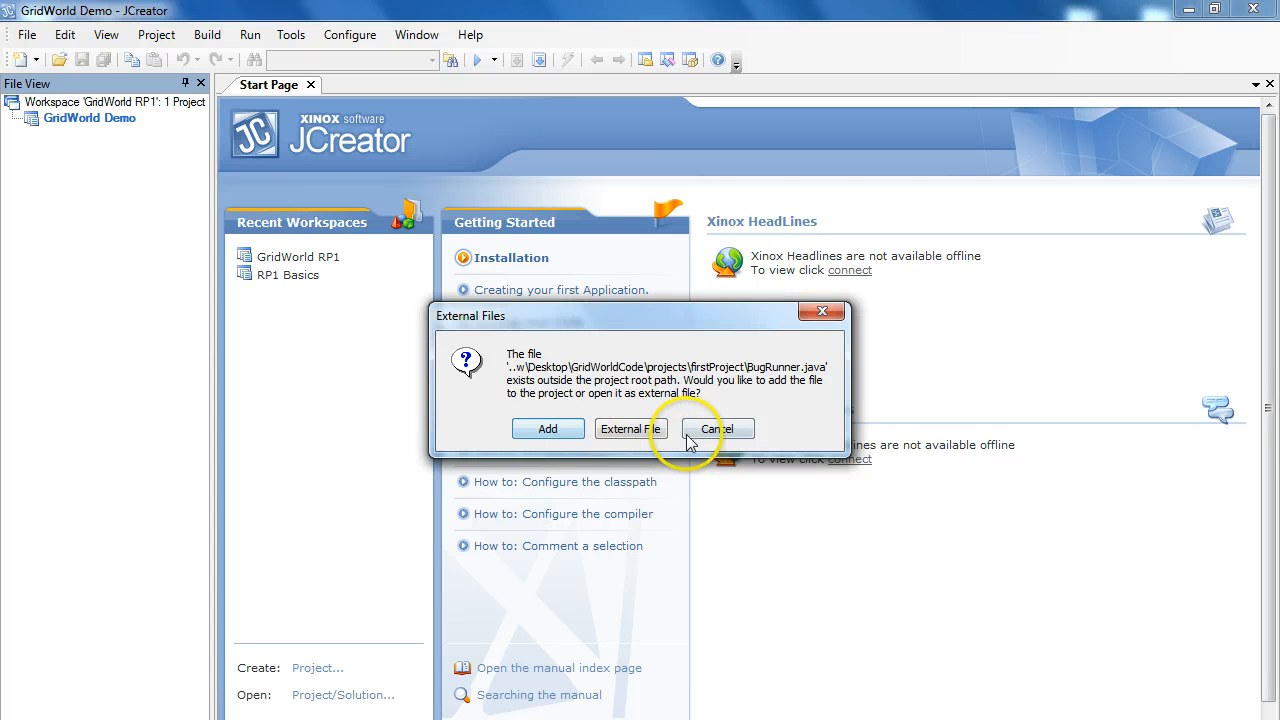
mouse_move(624, 428)
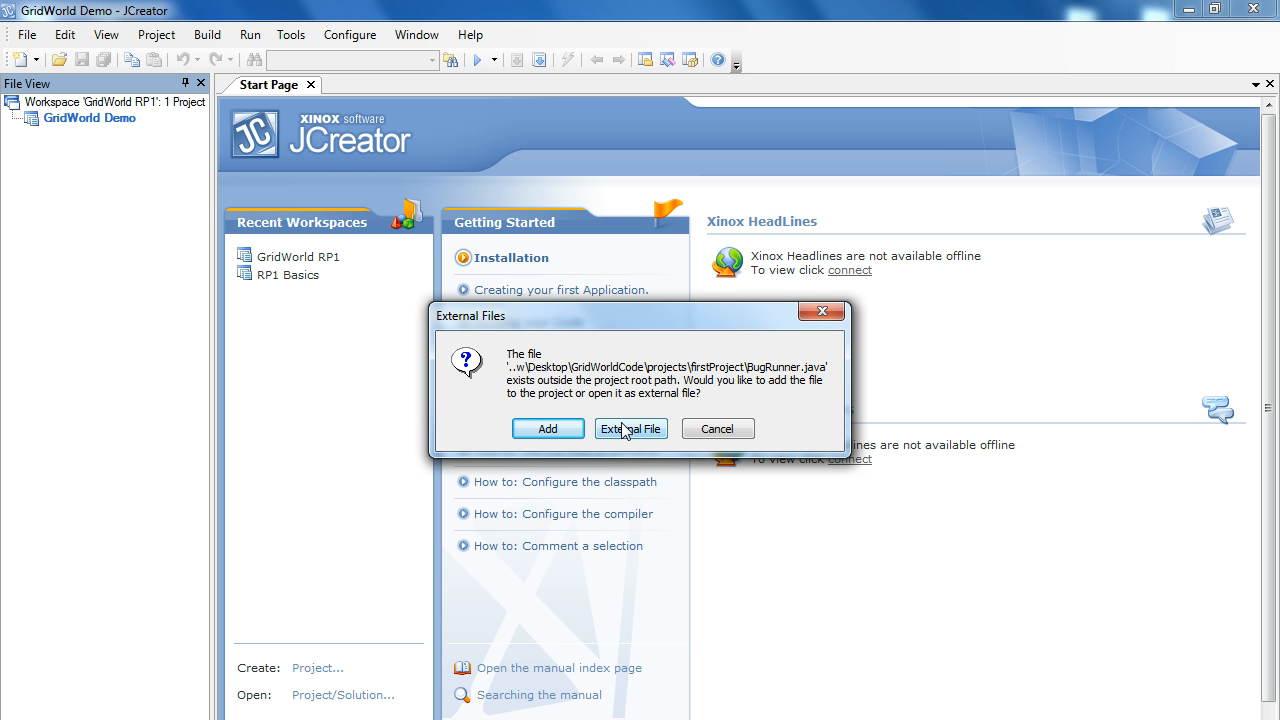
left_click(630, 428)
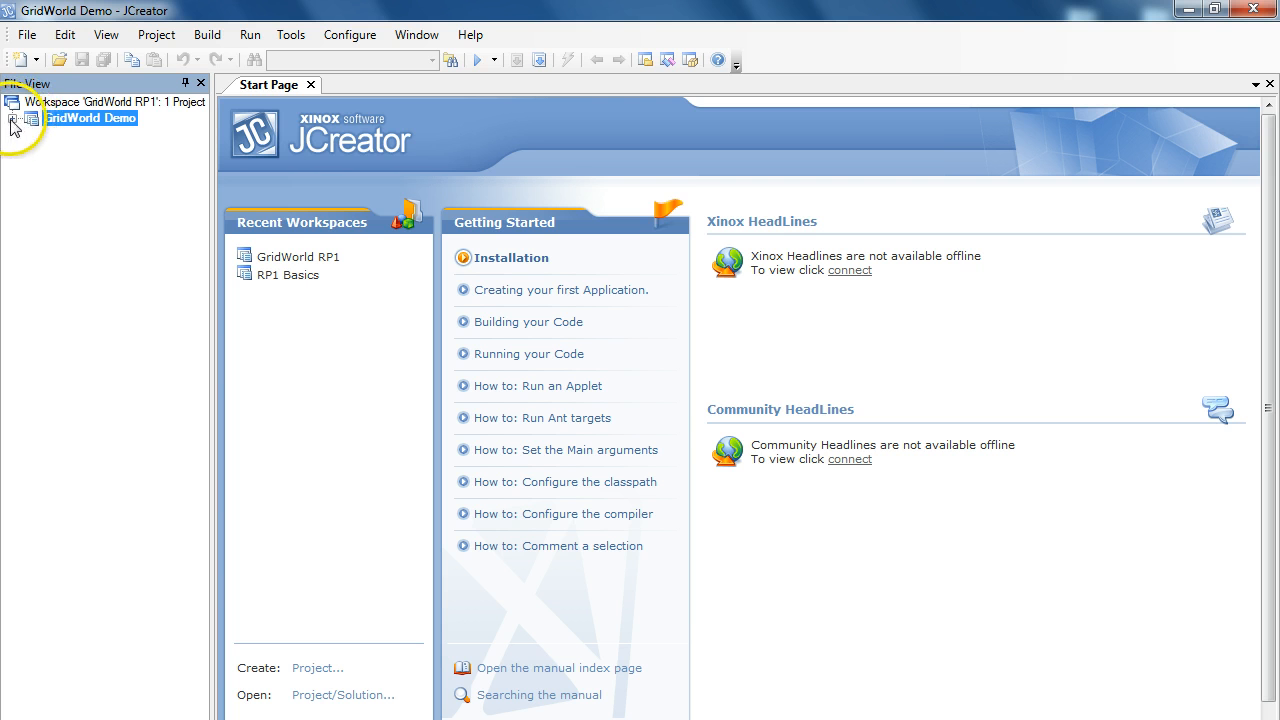
Open BugRunner.java from the GridWorld Demo project and build the project
double_click(97, 134)
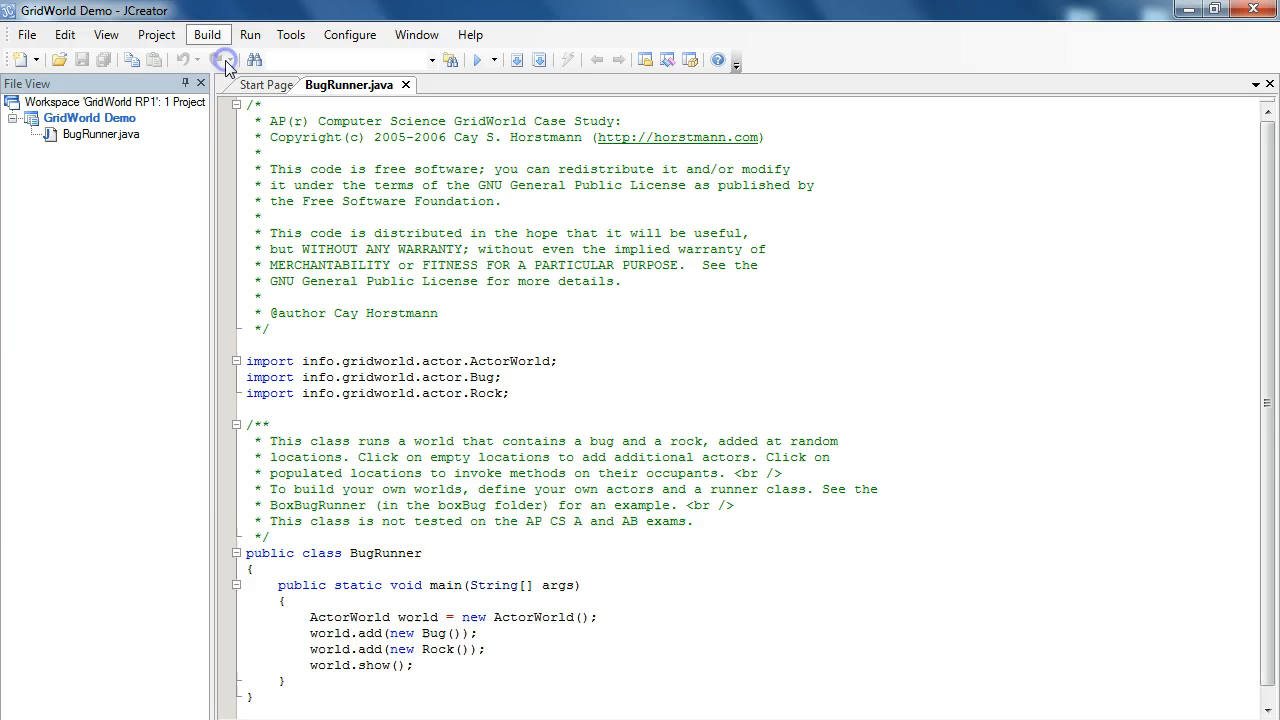
left_click(225, 60)
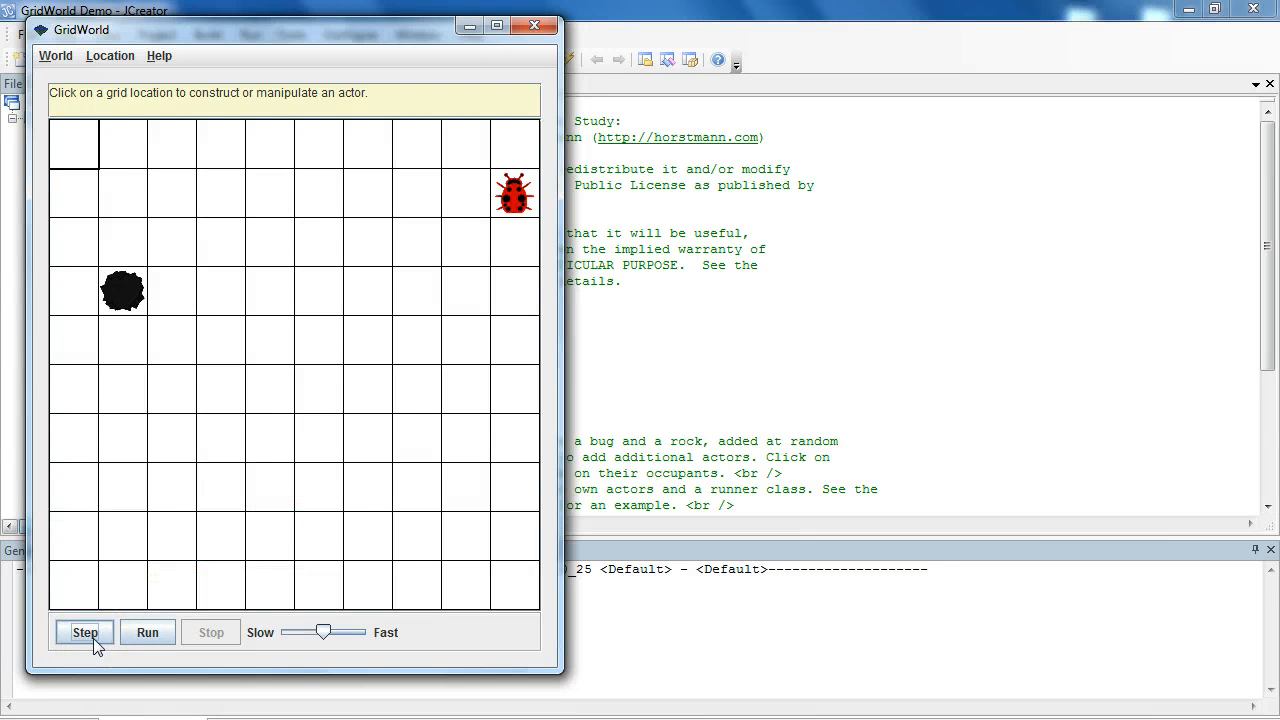
mouse_move(250, 640)
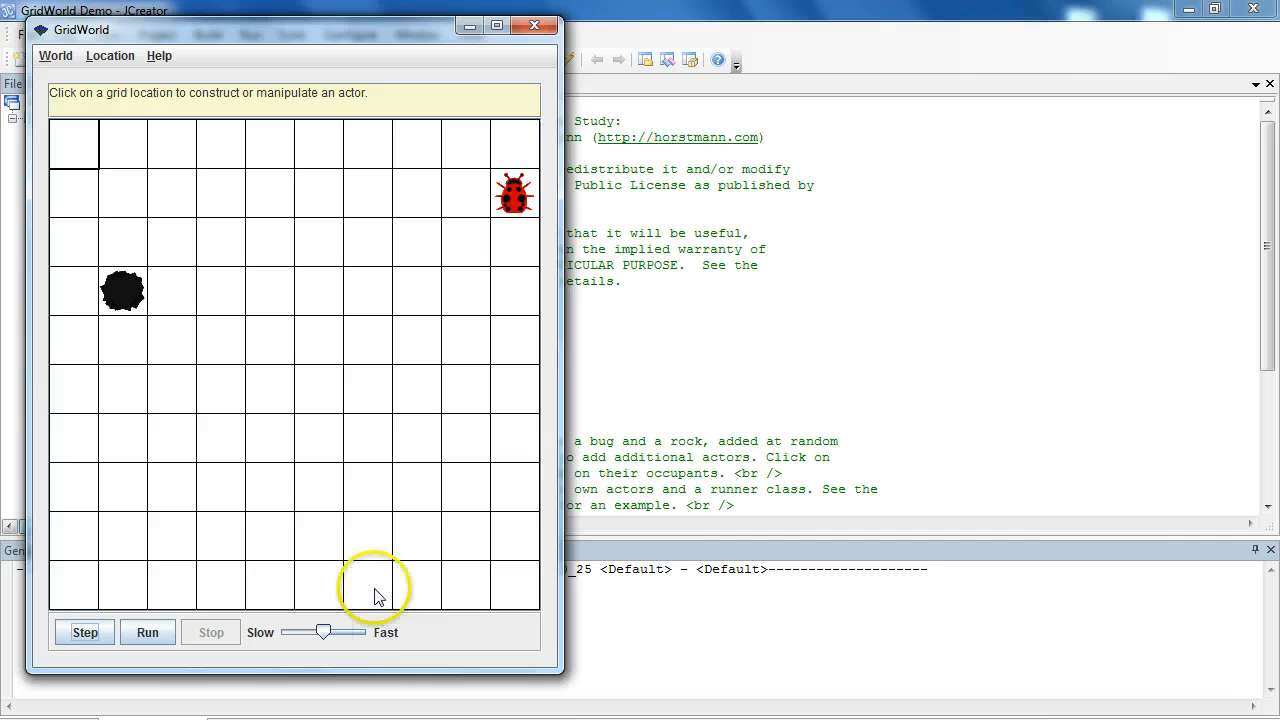
mouse_move(515, 193)
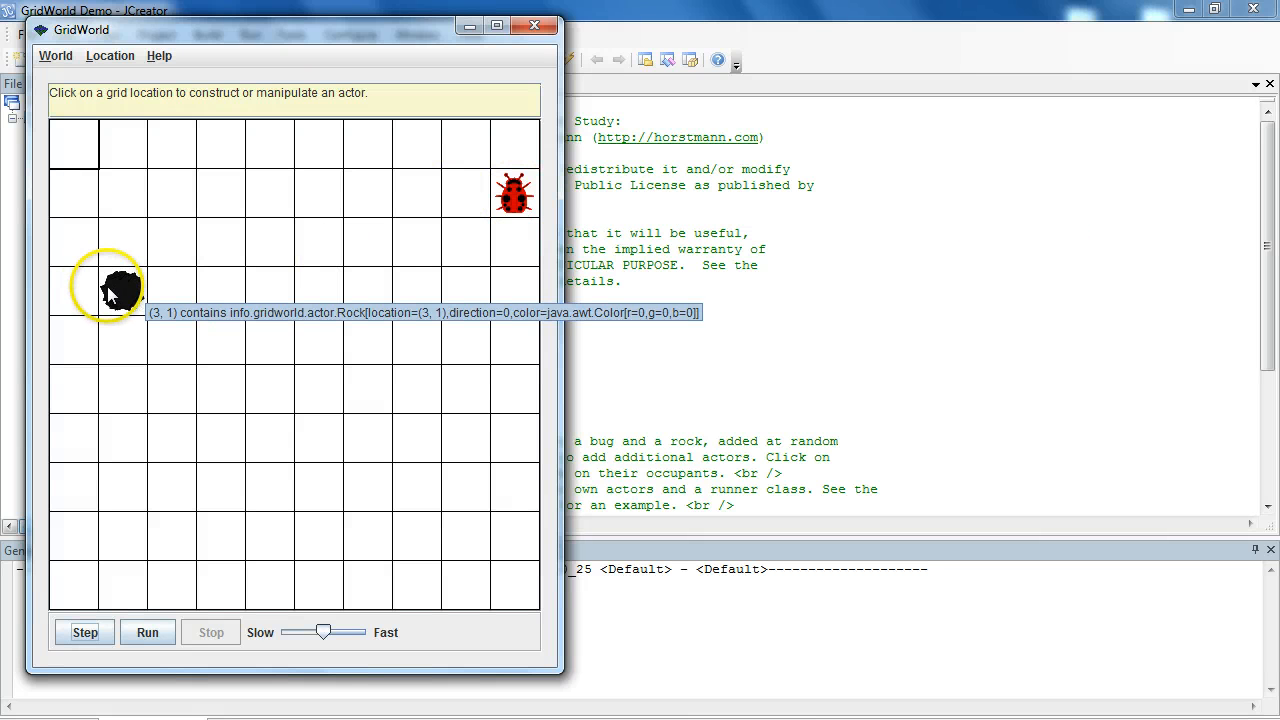
Browse the Location and World menus, run the simulation, slow it, then stop it
left_click(109, 55)
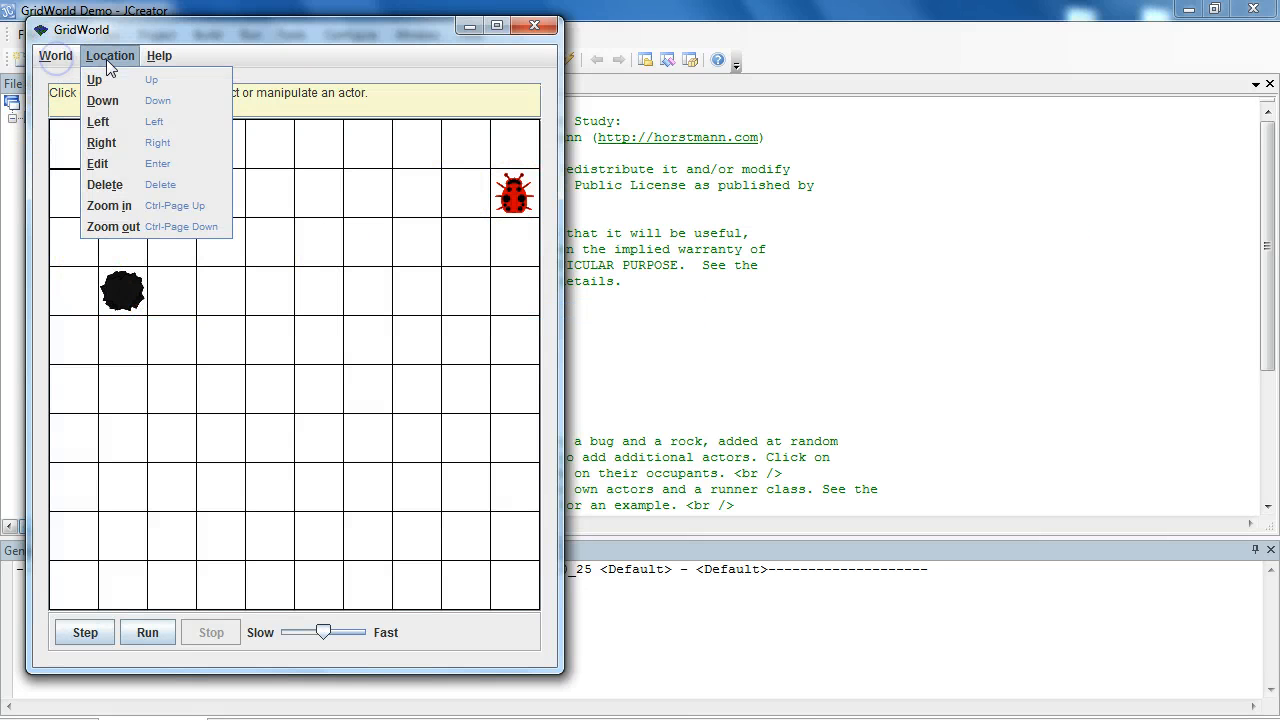
left_click(55, 55)
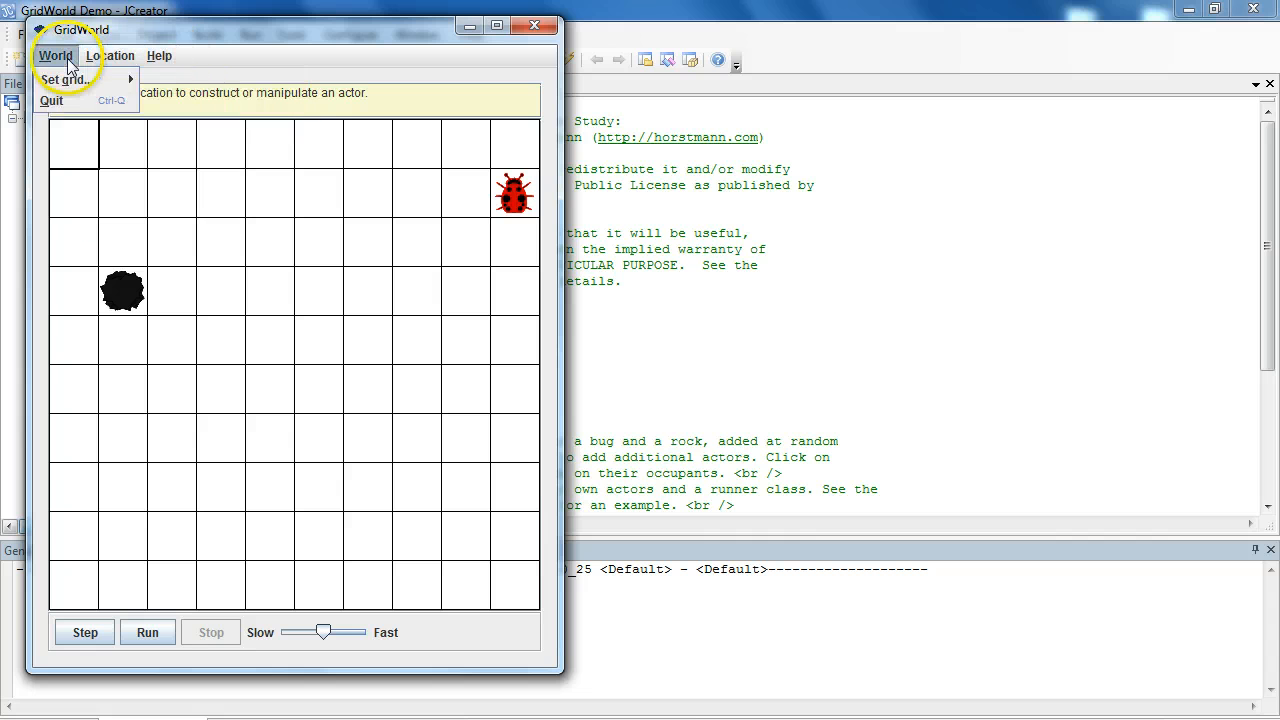
mouse_move(67, 567)
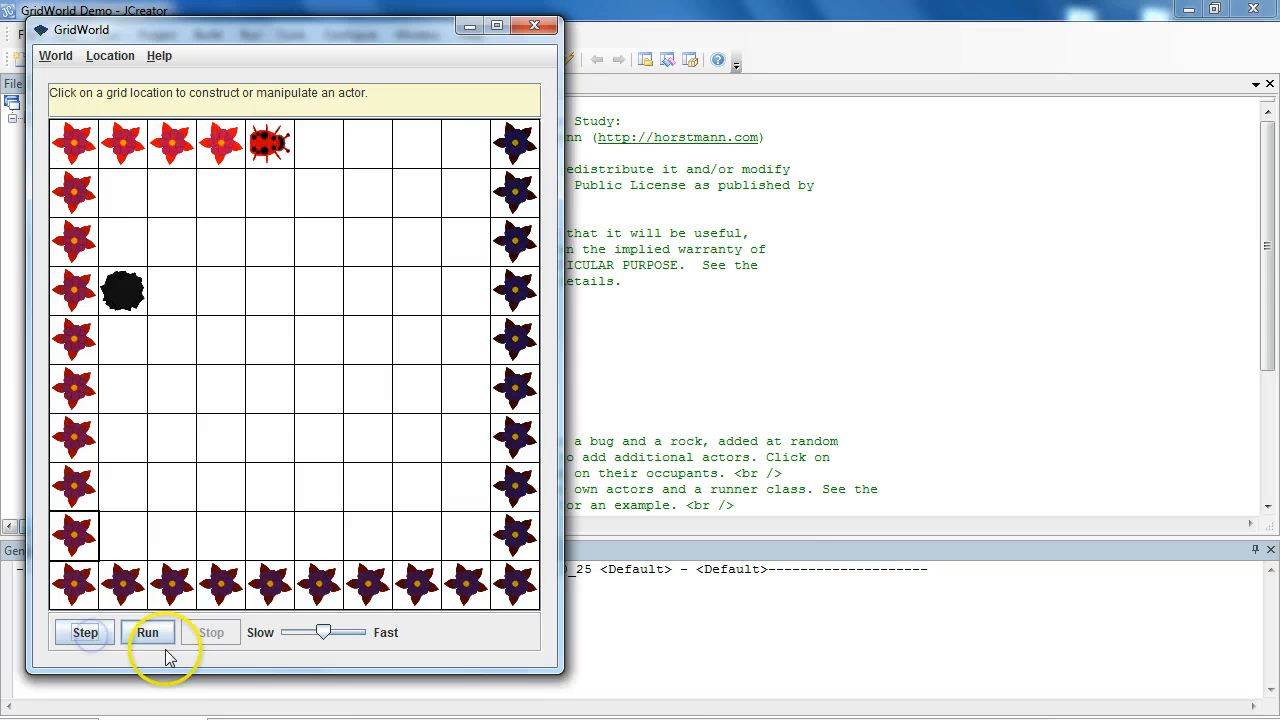
left_click(147, 632)
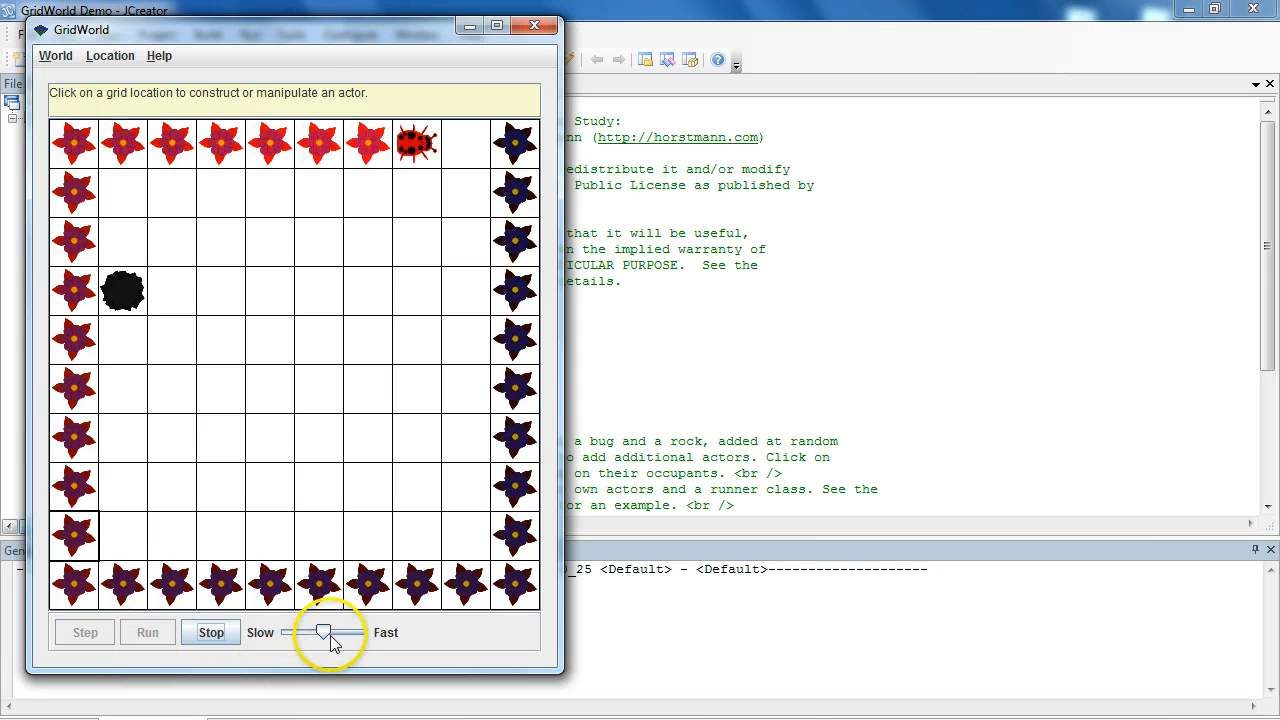
left_click_drag(322, 632, 350, 632)
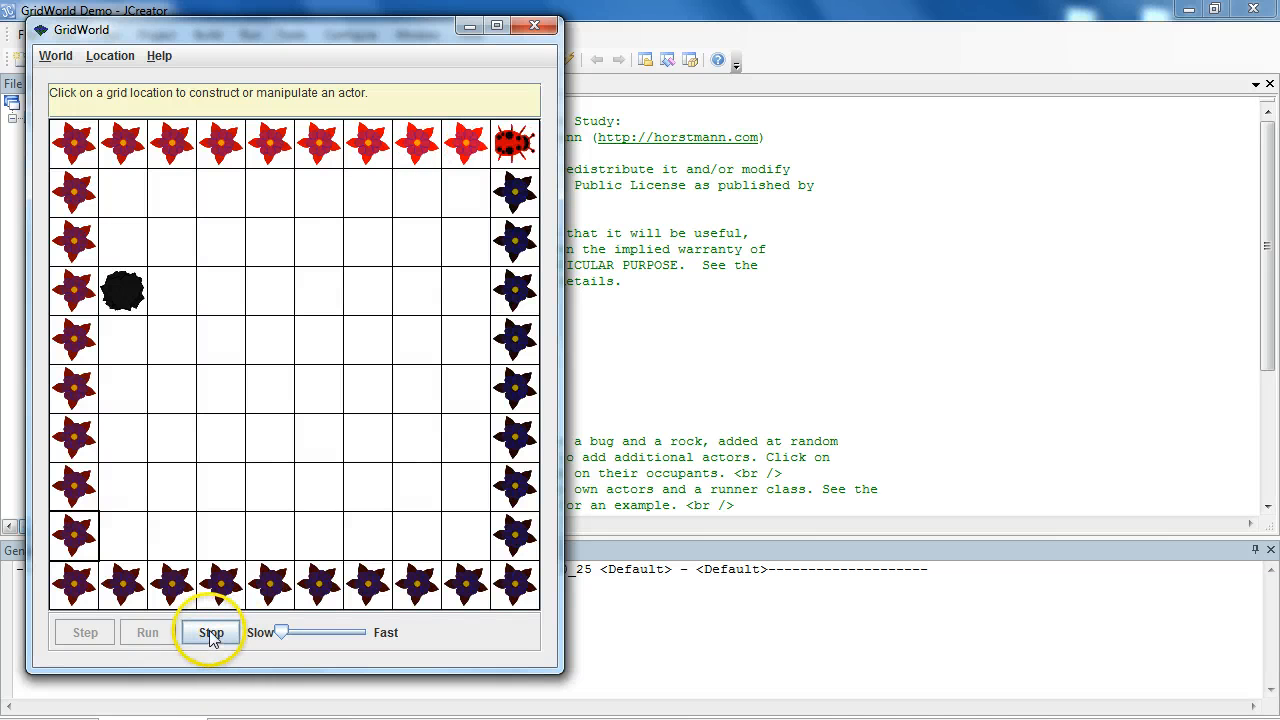
left_click(211, 632)
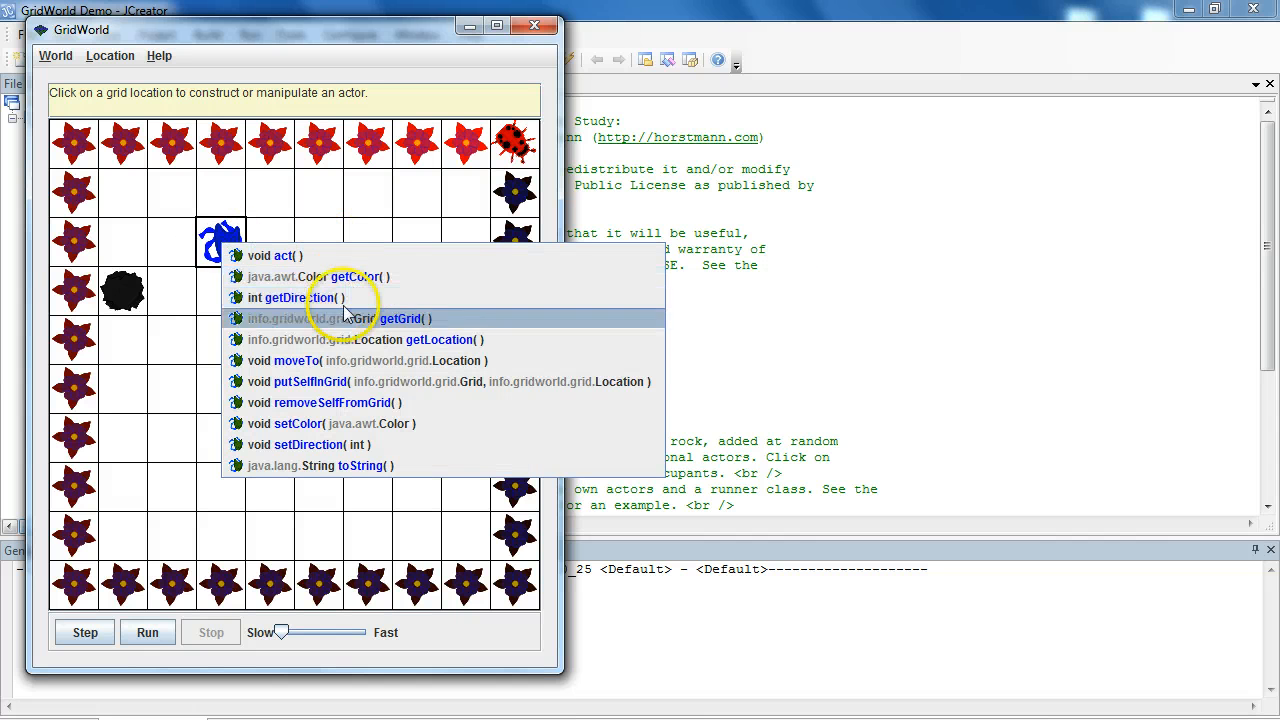
mouse_move(293, 381)
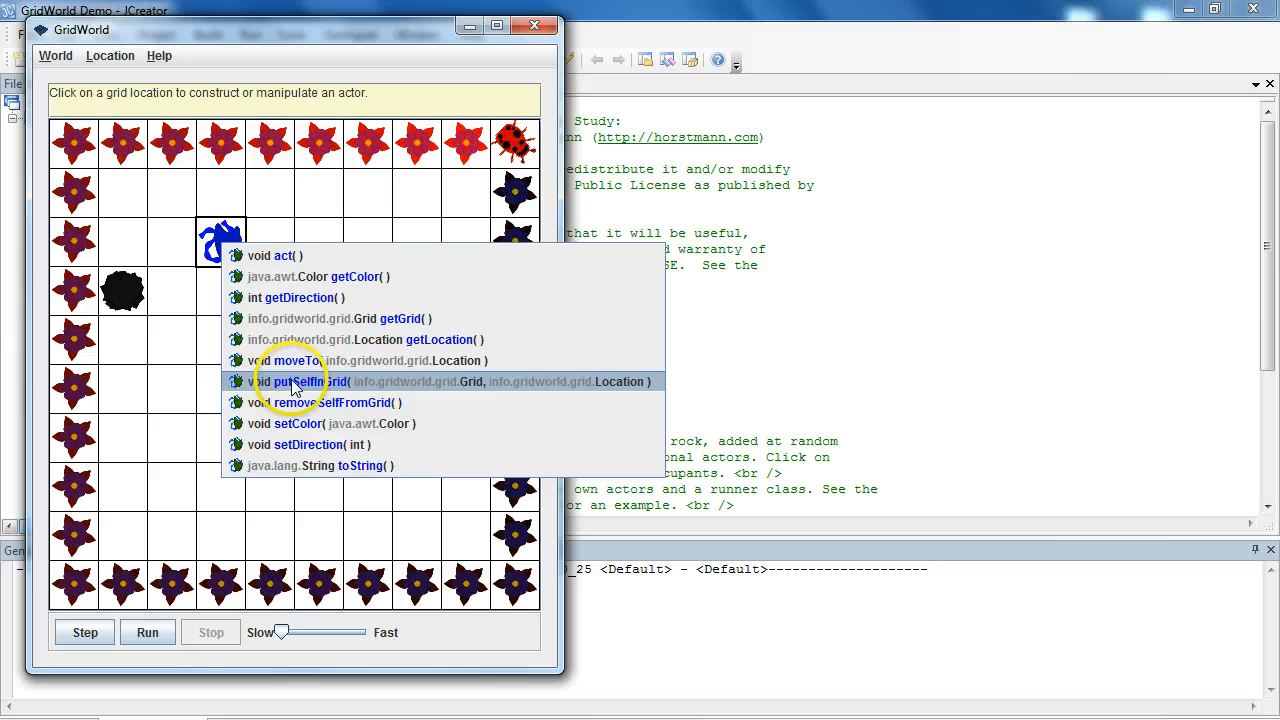
Recolour the blue actor cyan using its setColor method
left_click(290, 423)
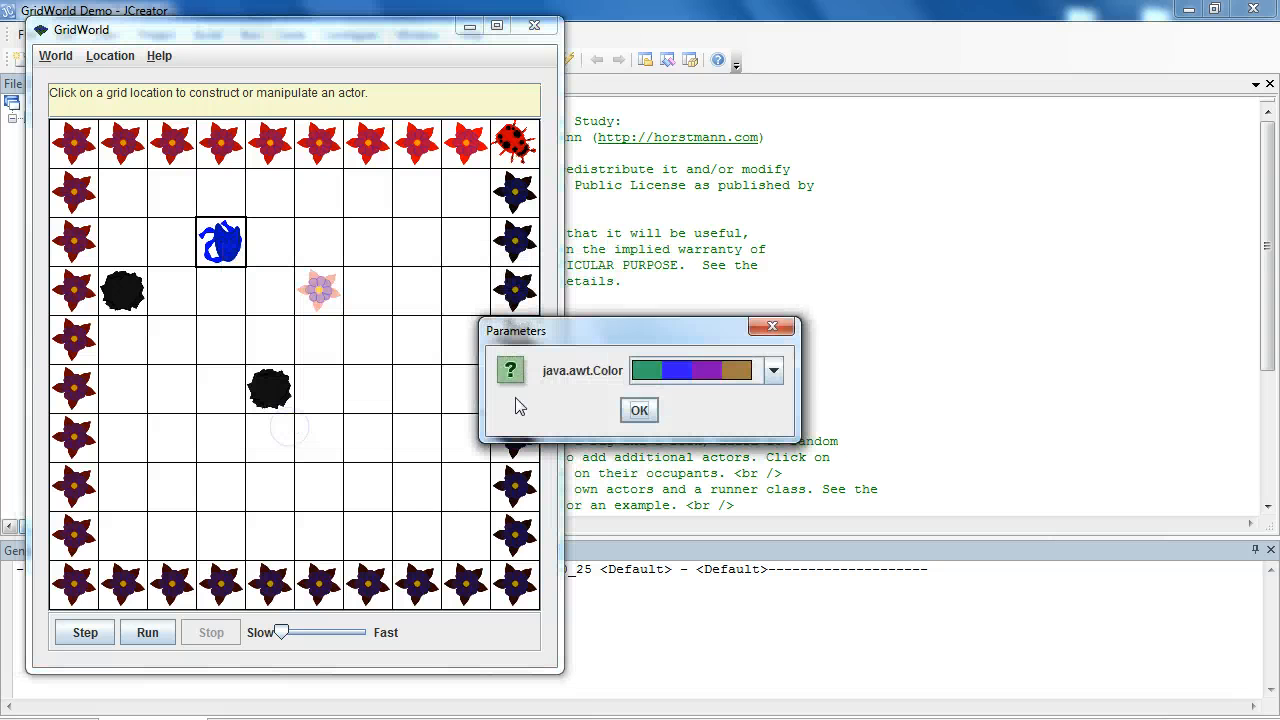
left_click(773, 370)
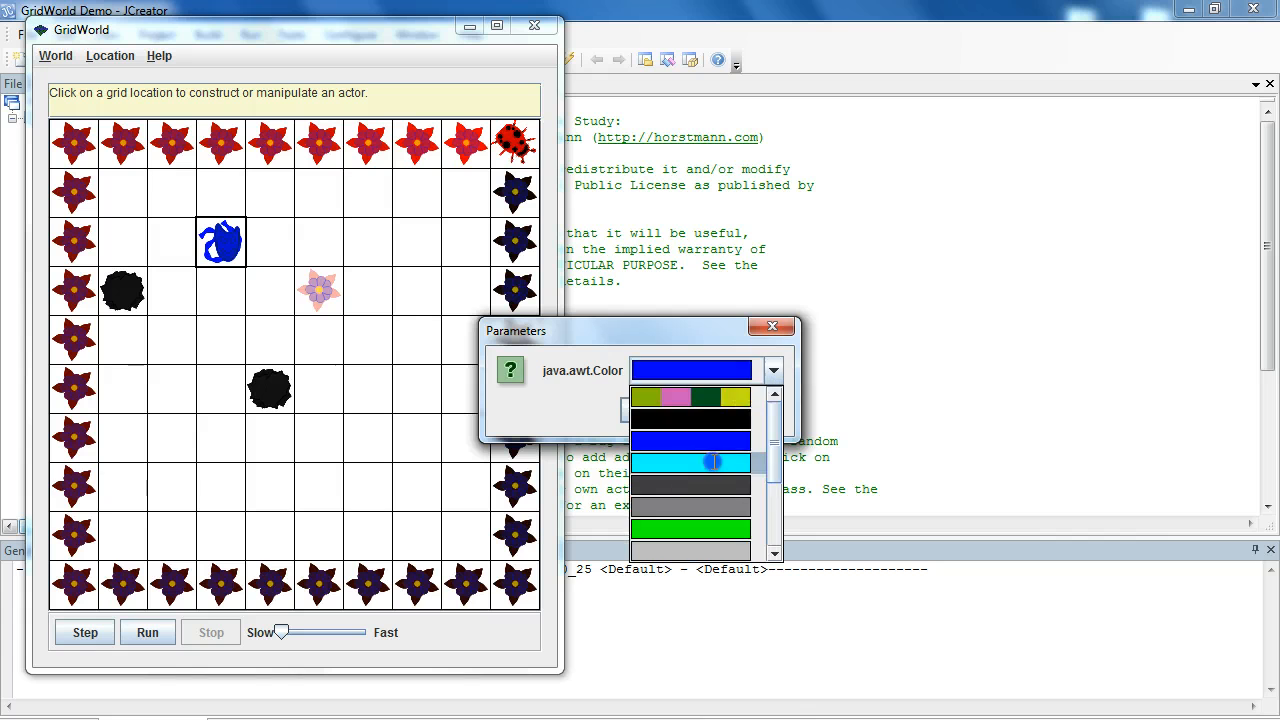
left_click(689, 462)
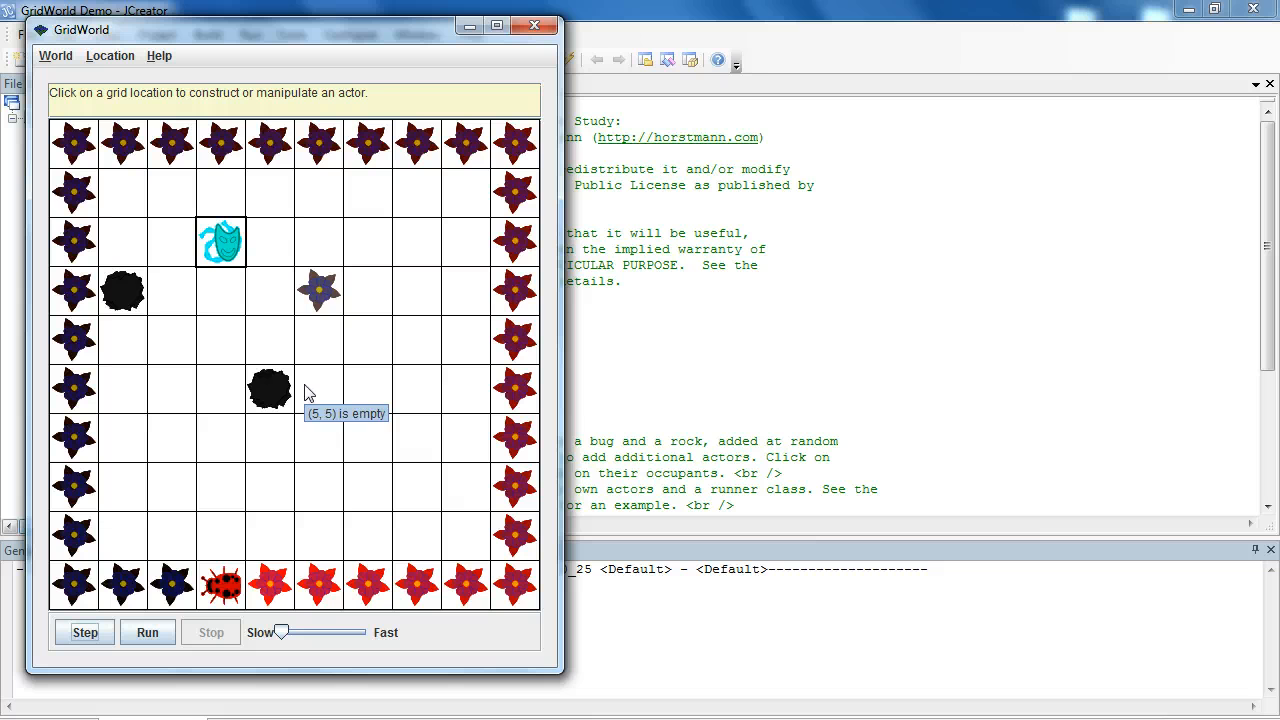
mouse_move(310, 391)
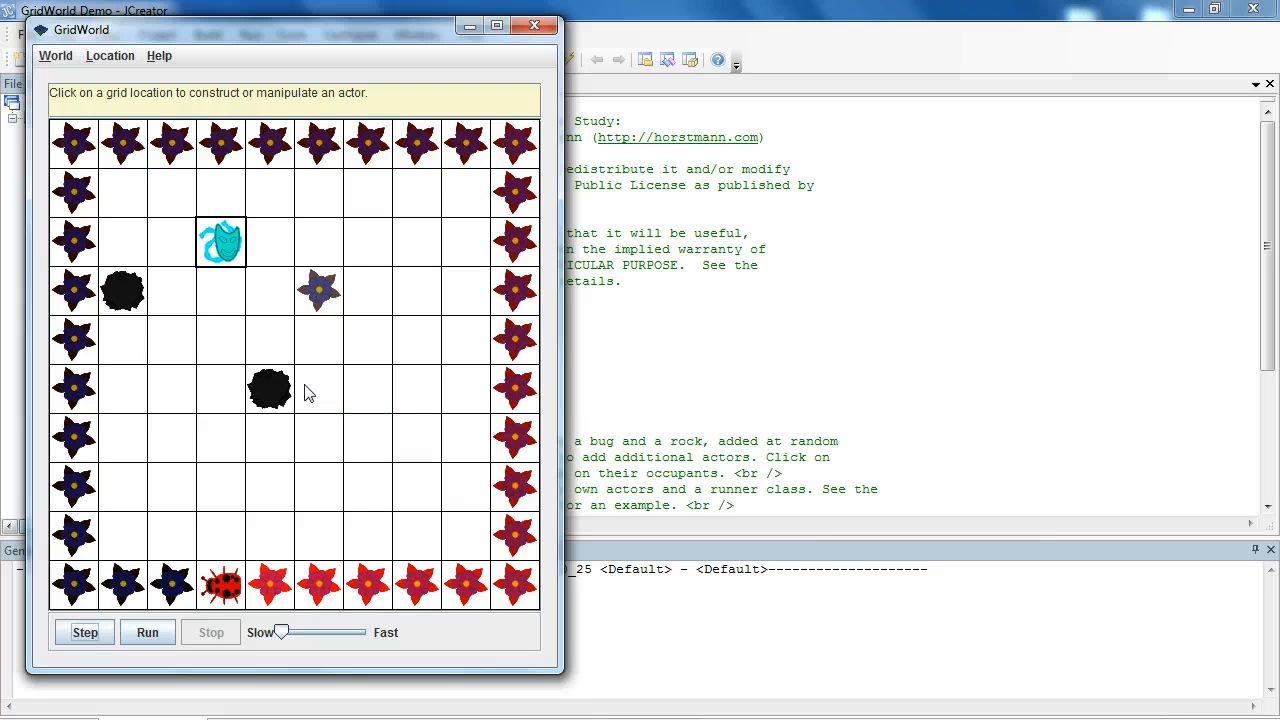